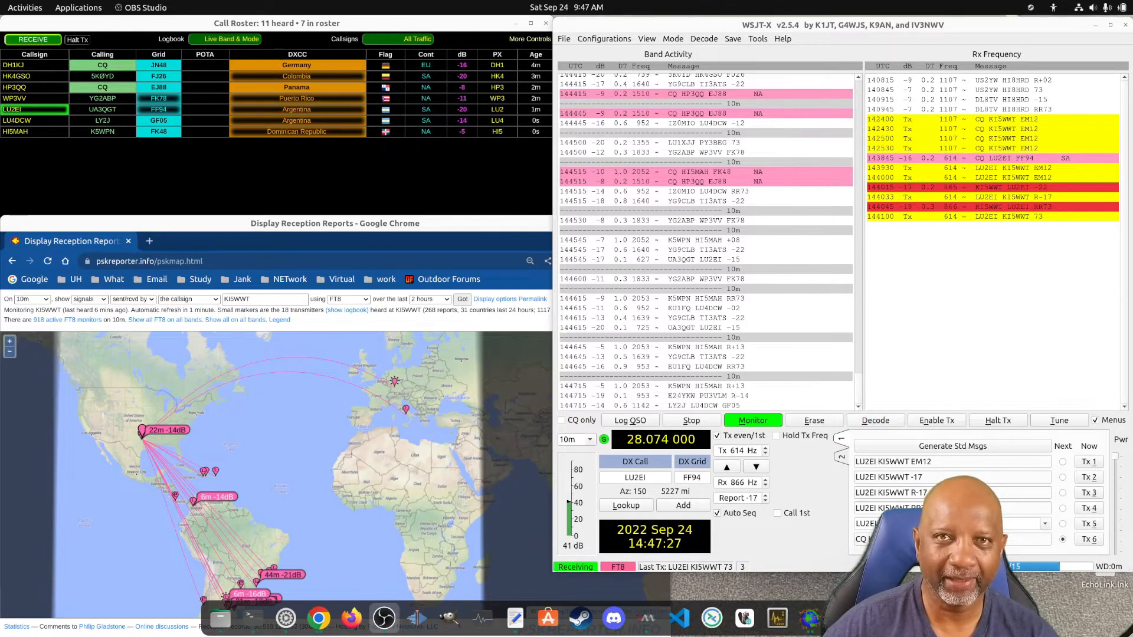
Bring the Chrome window with the w6pql.com site to the front.
{"action": "left_click", "coordinate": [876, 420]}
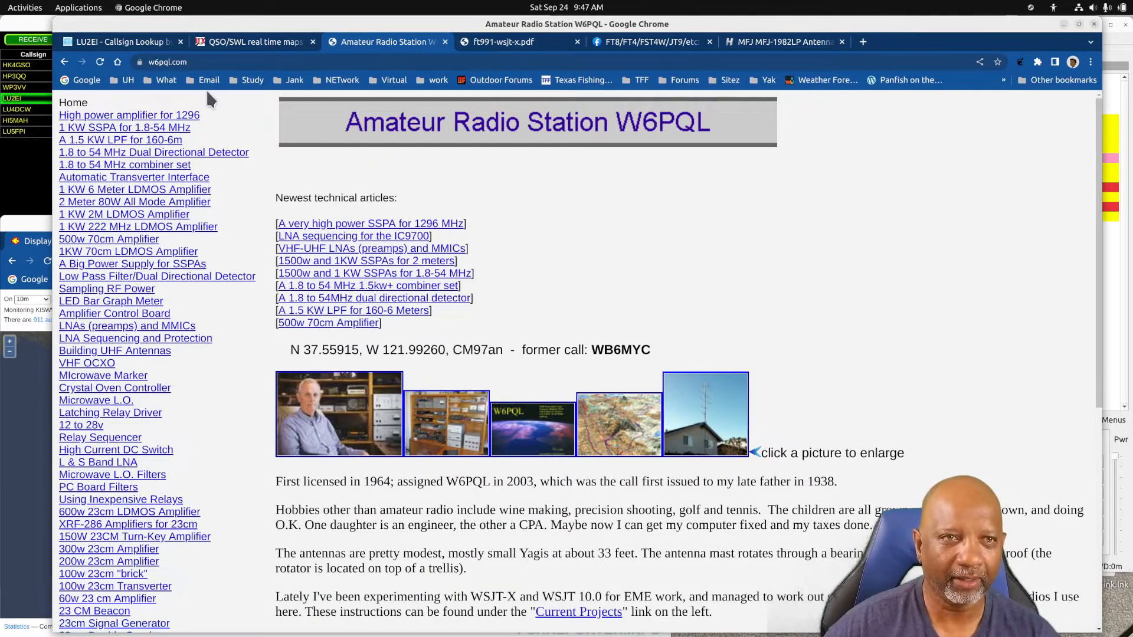
{"action": "mouse_move", "coordinate": [163, 92]}
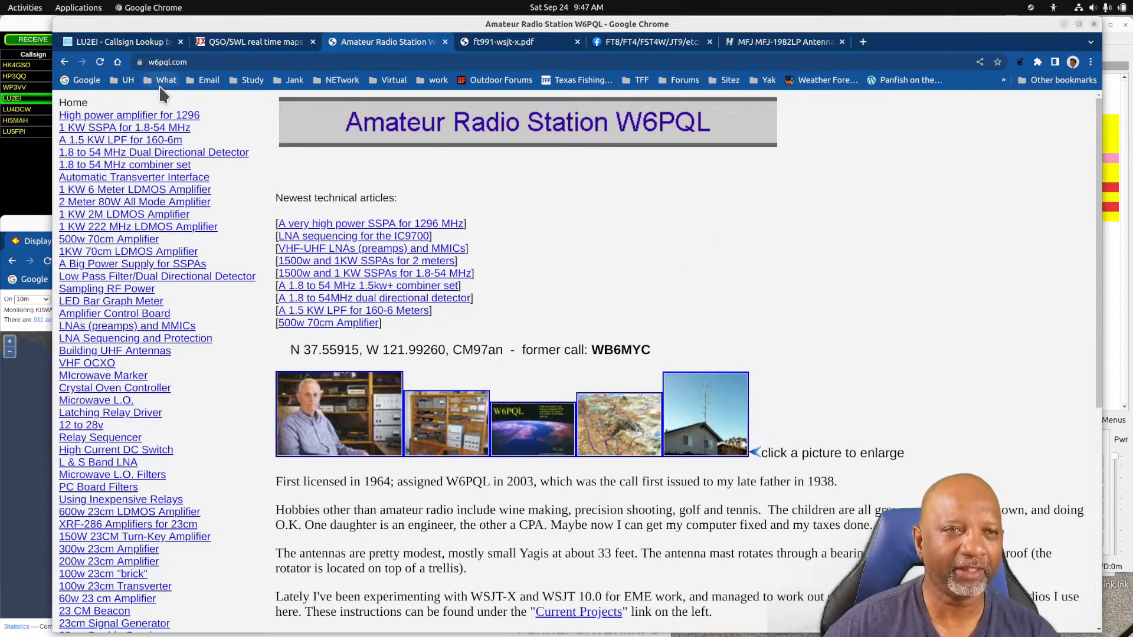
{"action": "scroll", "scroll_direction": "down", "scroll_amount": 3}
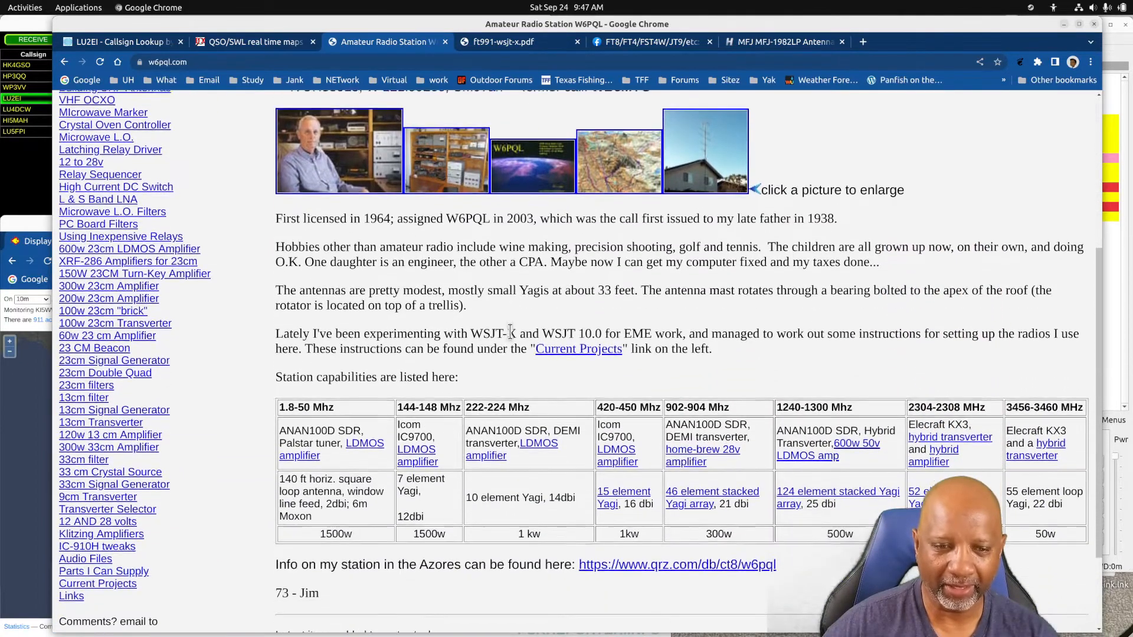
{"action": "scroll", "scroll_direction": "down", "scroll_amount": 3}
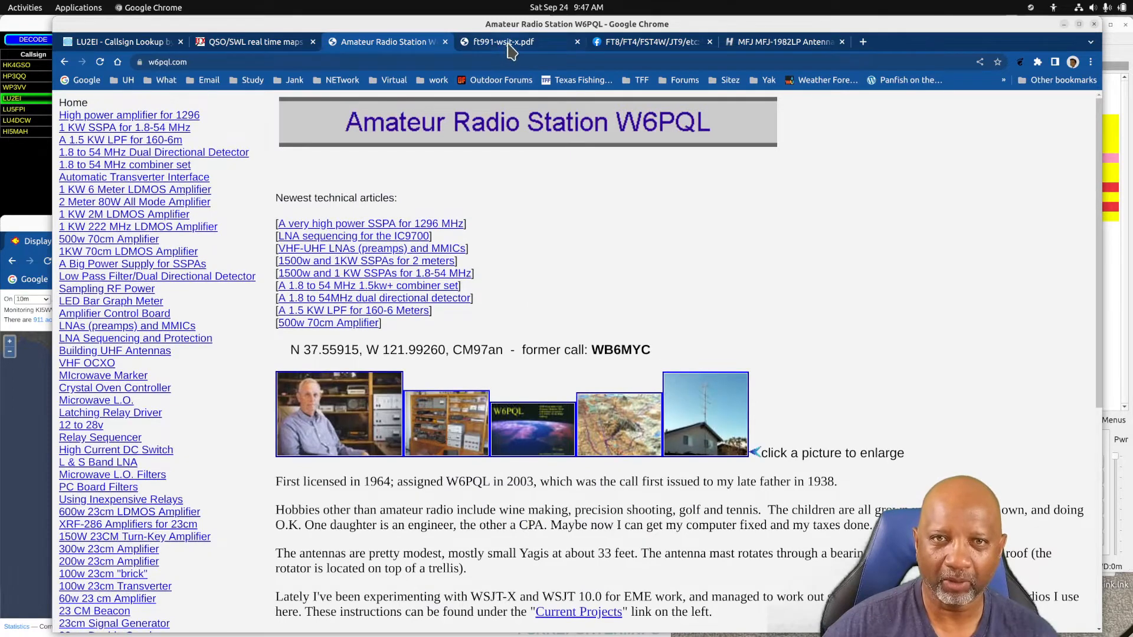
Show the ft991-wsjt-x.pdf setup guide at its first page.
{"action": "left_click", "coordinate": [508, 43]}
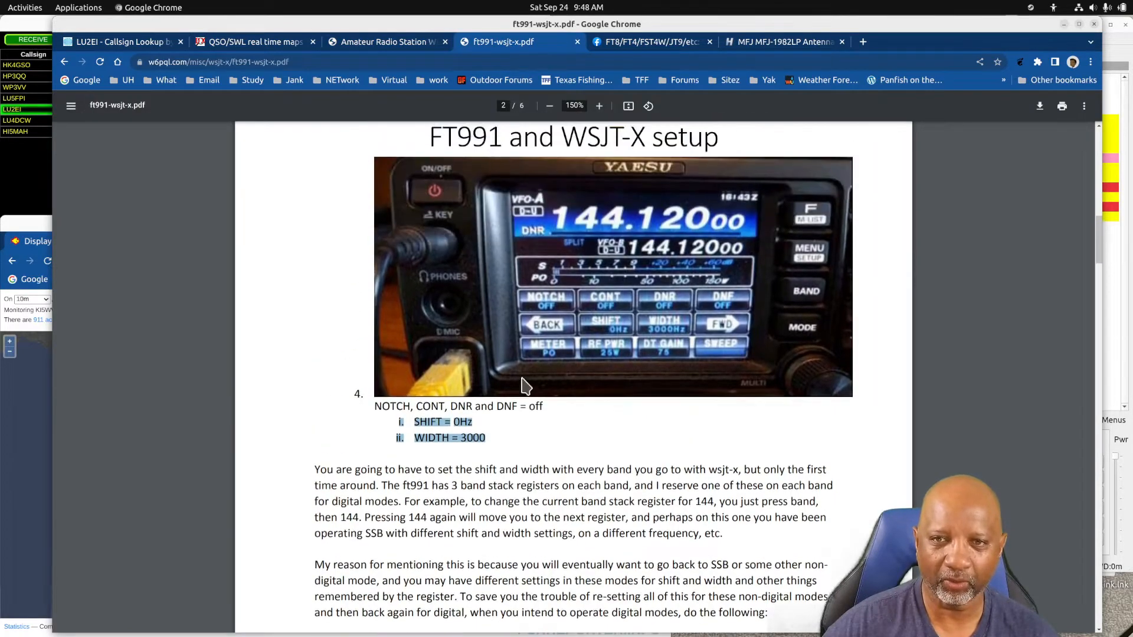
{"action": "scroll", "scroll_direction": "up", "scroll_amount": 3}
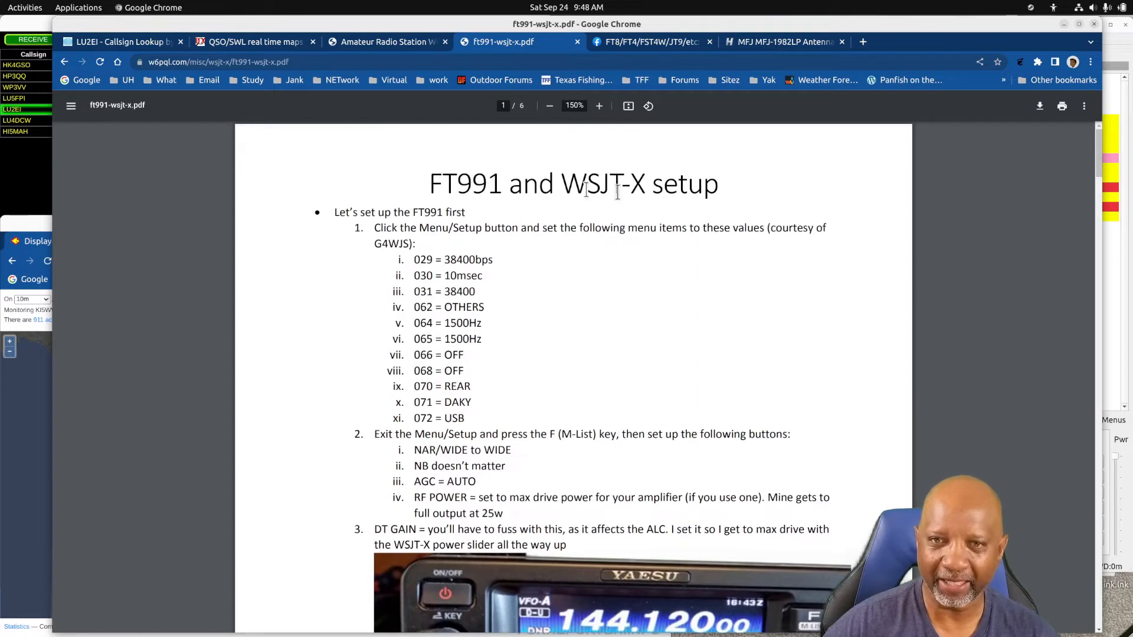
{"action": "mouse_move", "coordinate": [574, 213]}
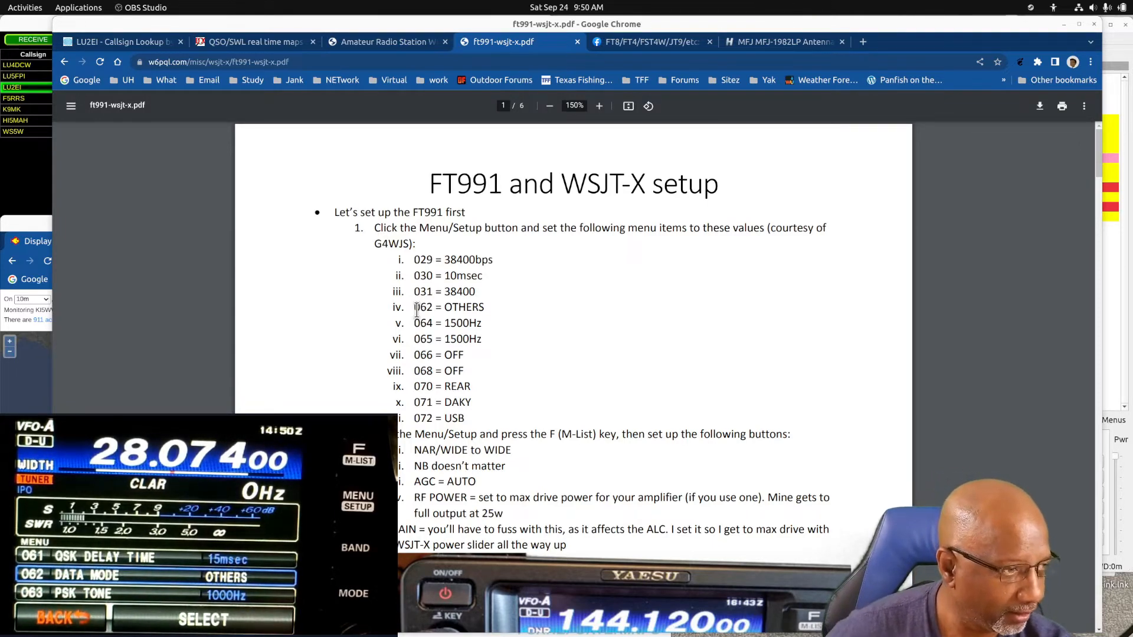
{"action": "scroll", "scroll_direction": "down", "scroll_amount": 3}
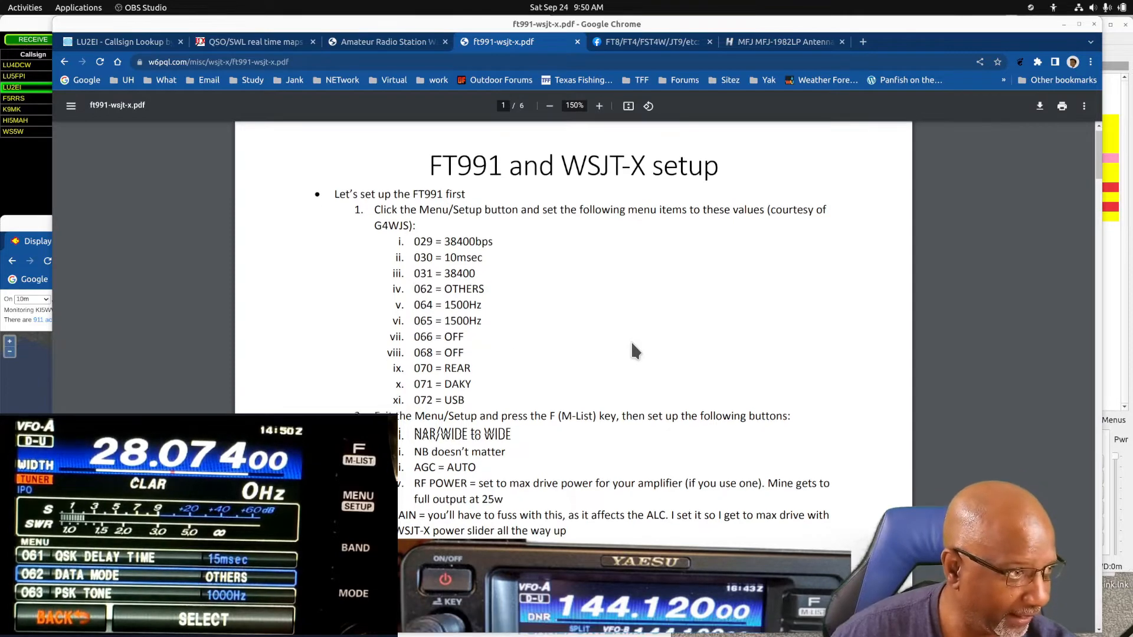
{"action": "scroll", "scroll_direction": "down", "scroll_amount": 3}
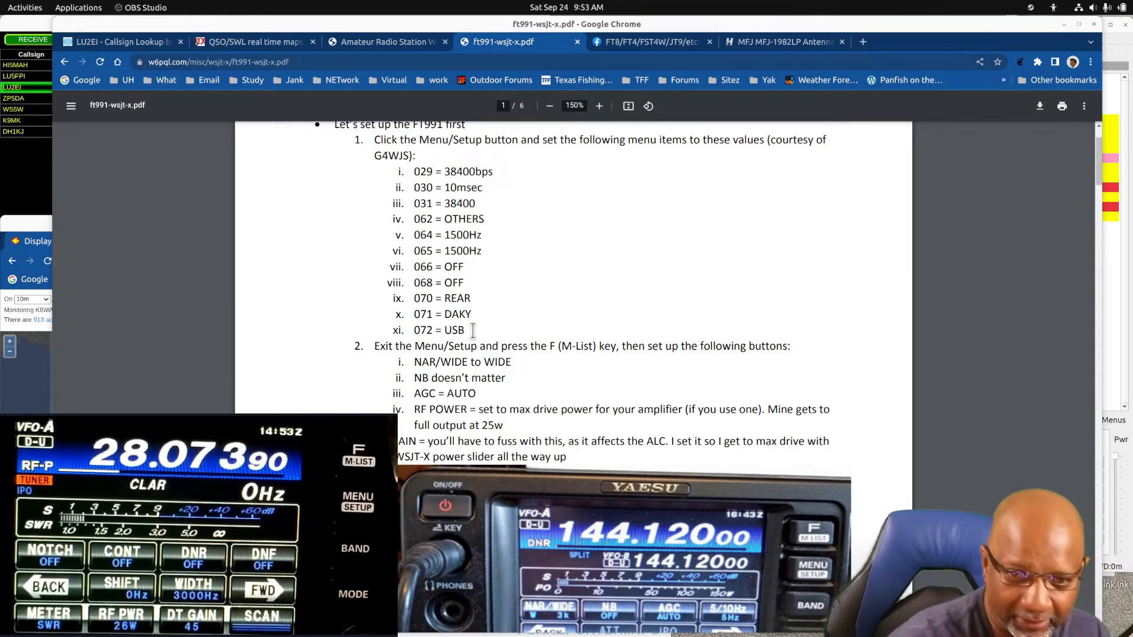
{"action": "scroll", "scroll_direction": "down", "scroll_amount": 3}
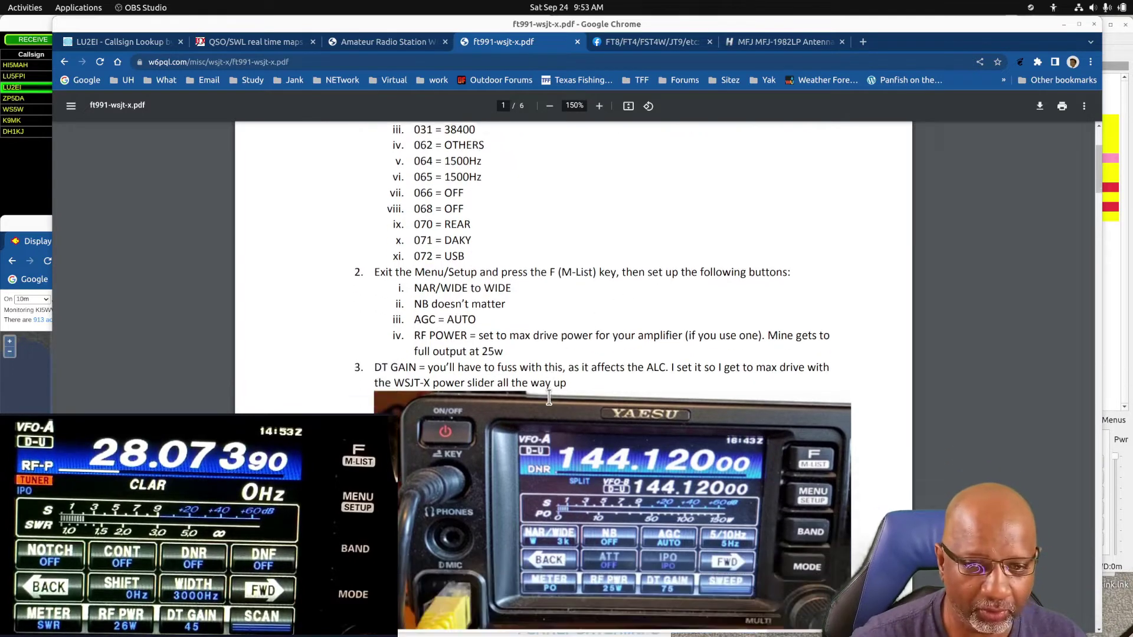
{"action": "scroll", "scroll_direction": "down", "scroll_amount": 3}
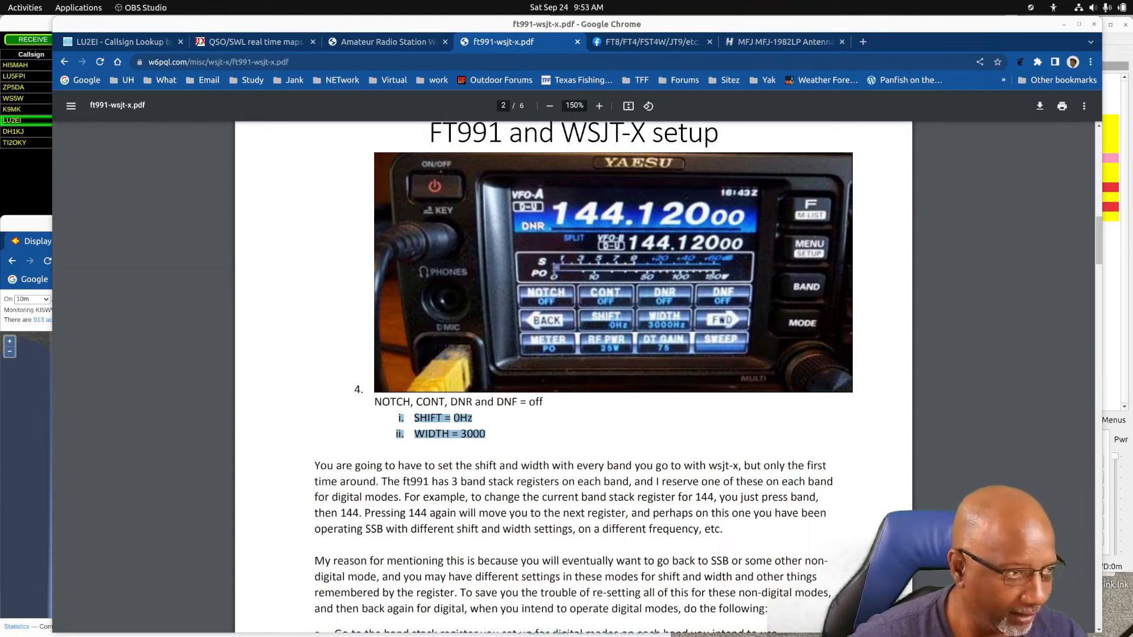
{"action": "mouse_move", "coordinate": [537, 267]}
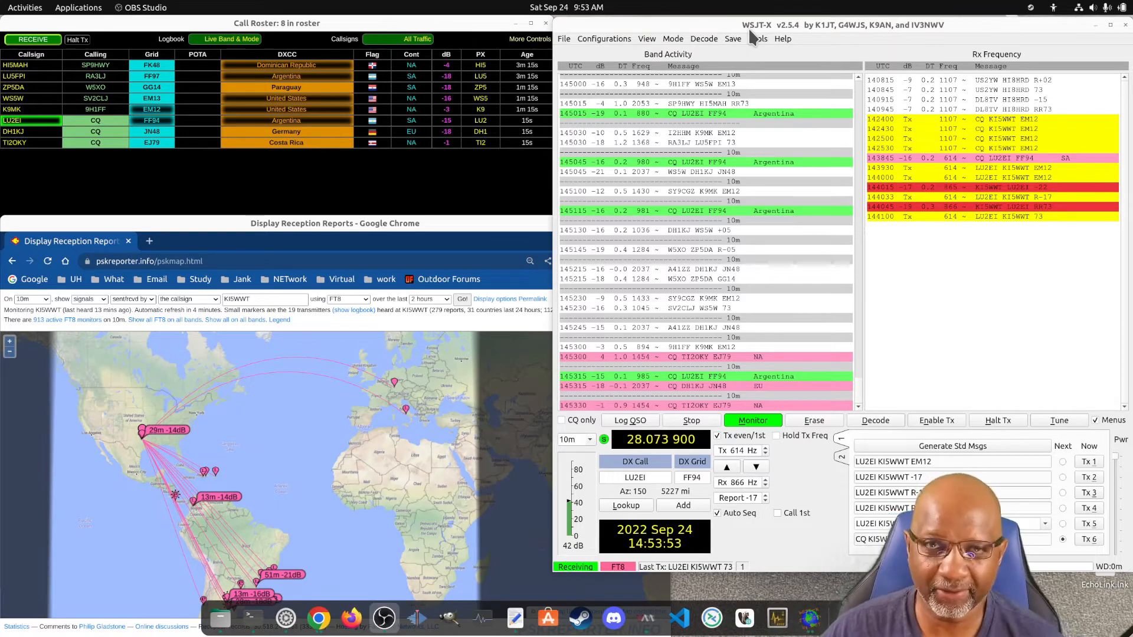
{"action": "mouse_move", "coordinate": [769, 306]}
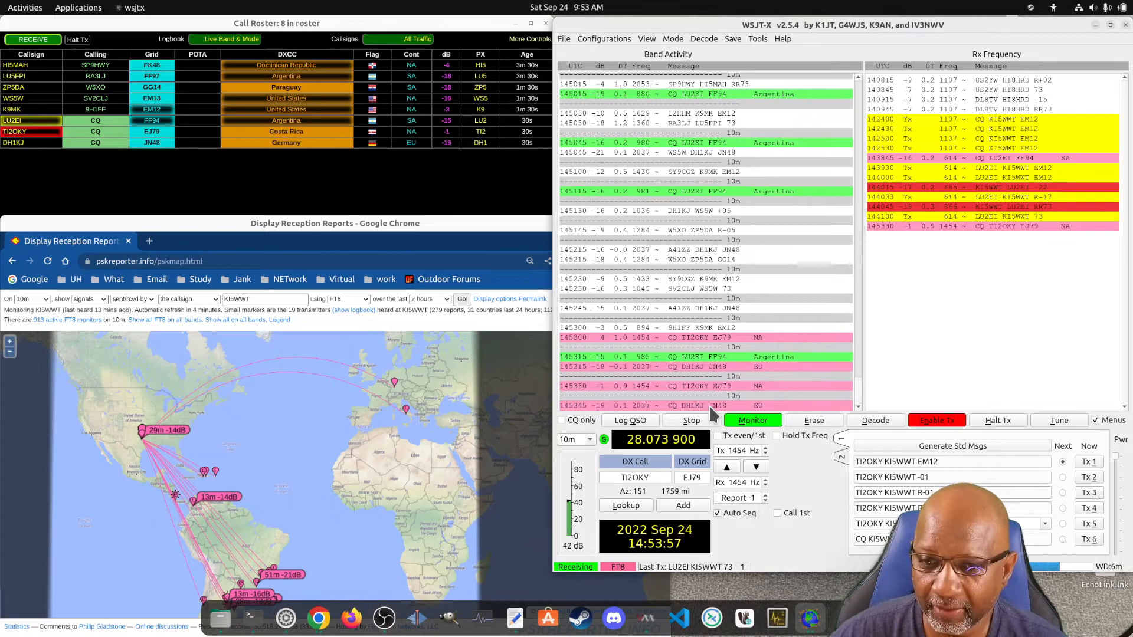
{"action": "mouse_move", "coordinate": [686, 154]}
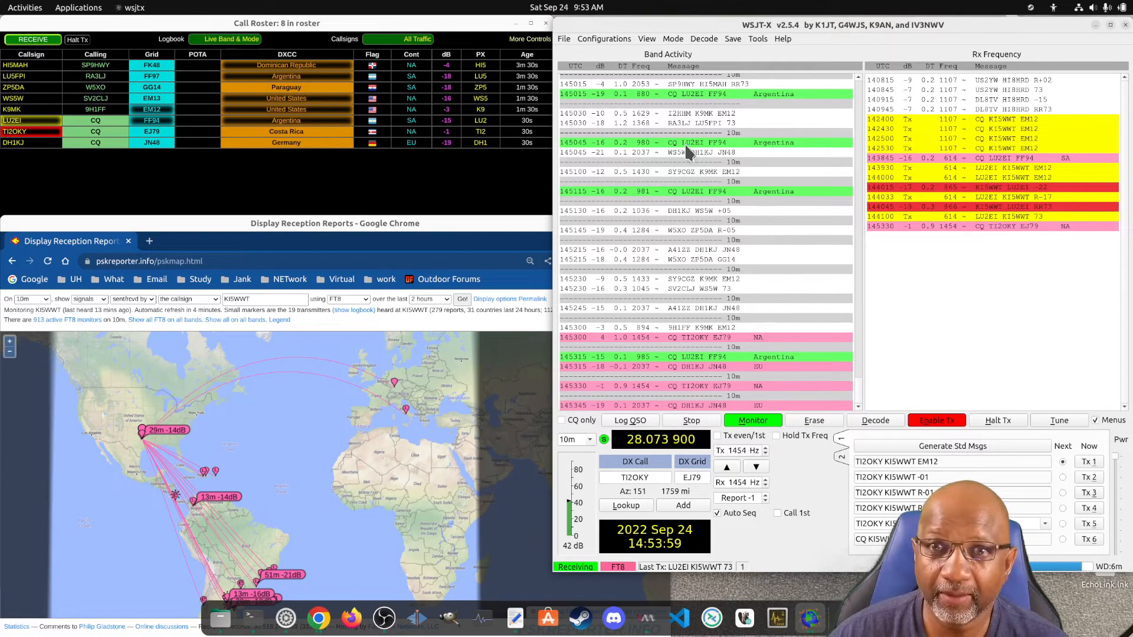
Show the Settings dialog on the General tab with call KI5WWT and grid EM12.
{"action": "left_click", "coordinate": [564, 37]}
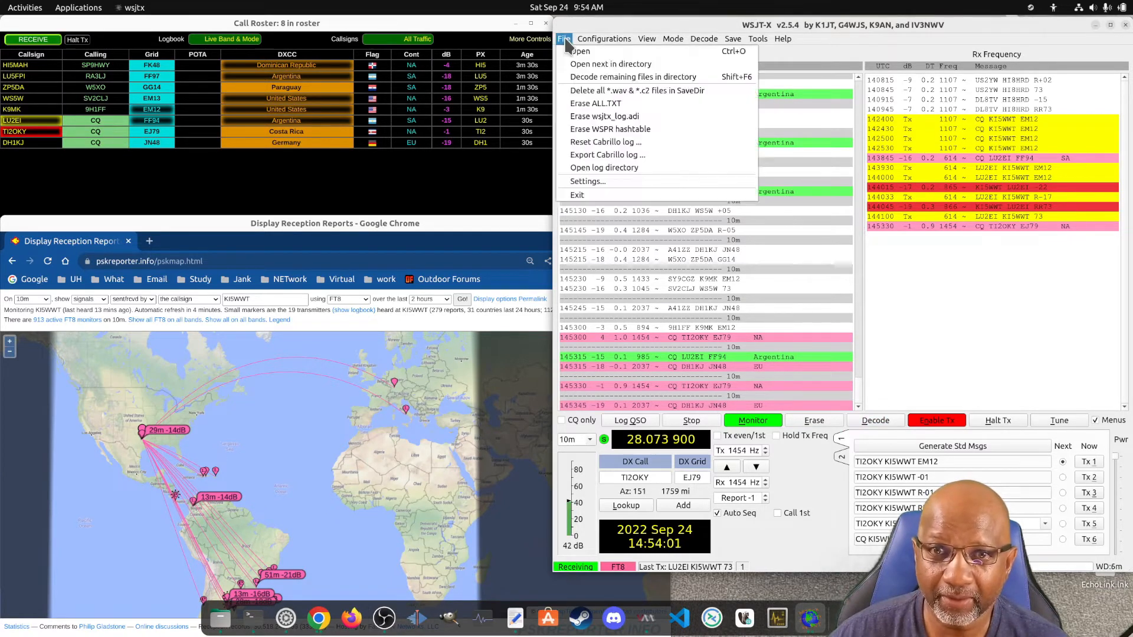
{"action": "left_click", "coordinate": [563, 38]}
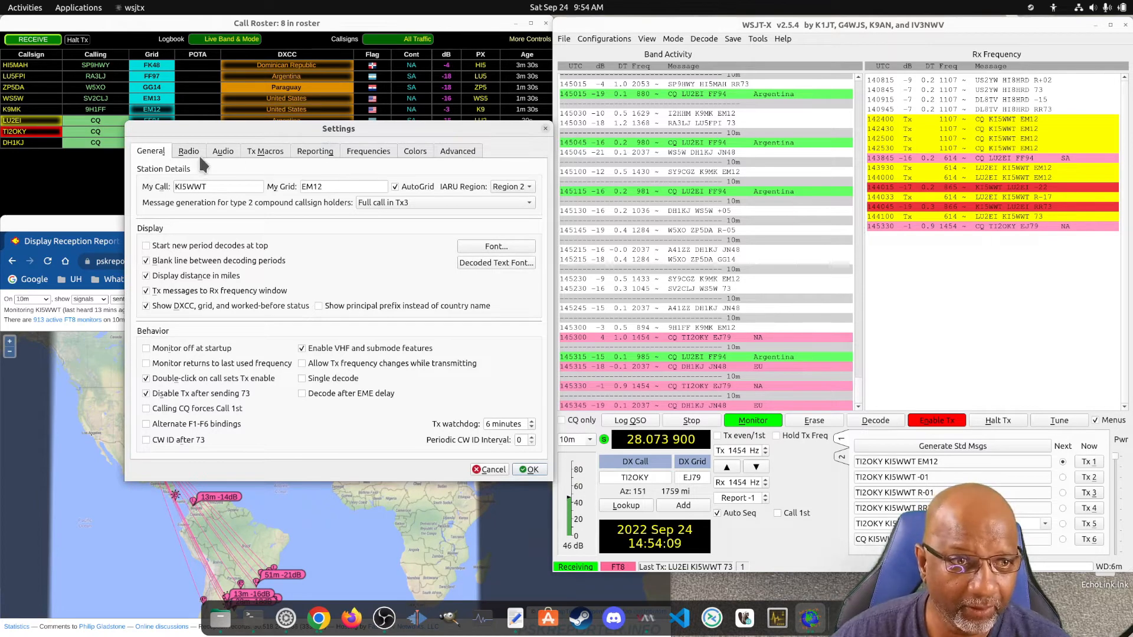
{"action": "mouse_move", "coordinate": [273, 194]}
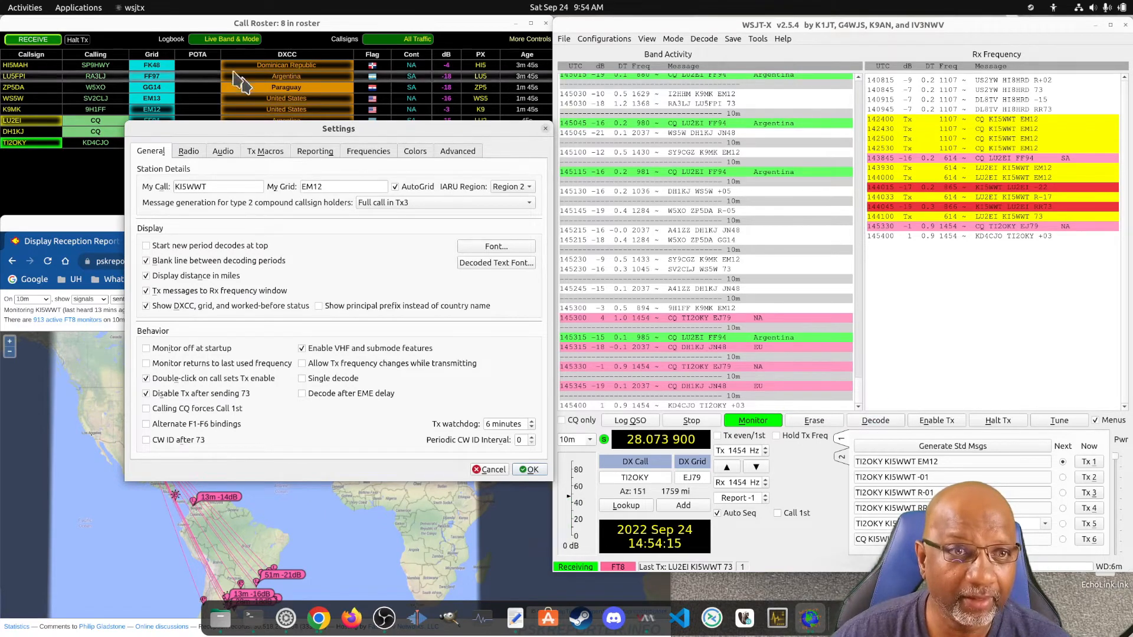
{"action": "left_click", "coordinate": [188, 151]}
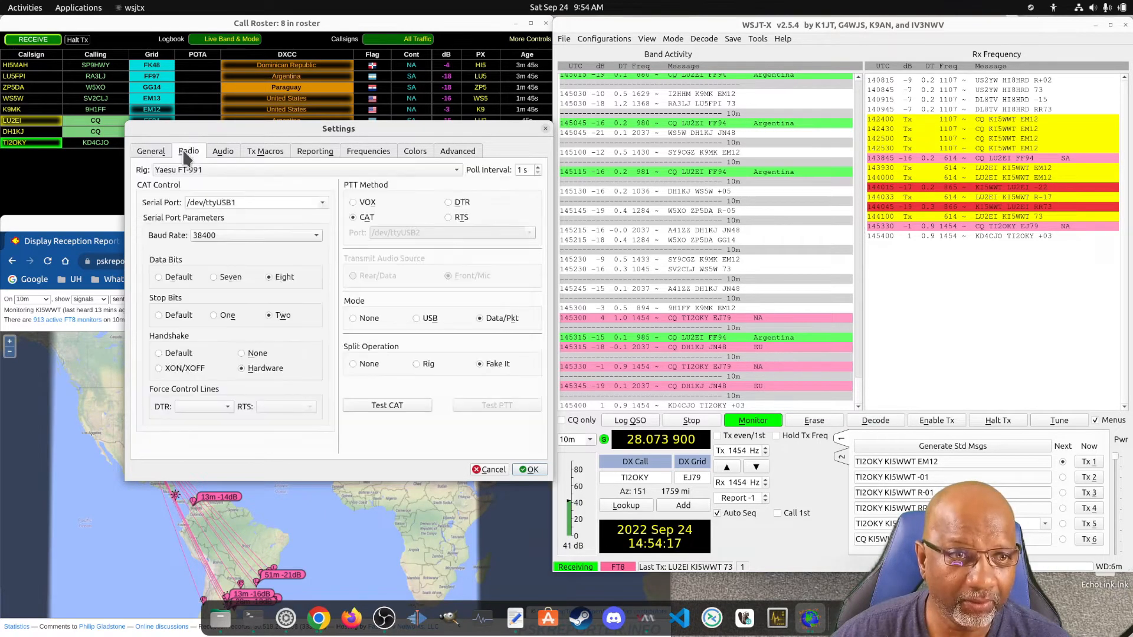
{"action": "mouse_move", "coordinate": [229, 229]}
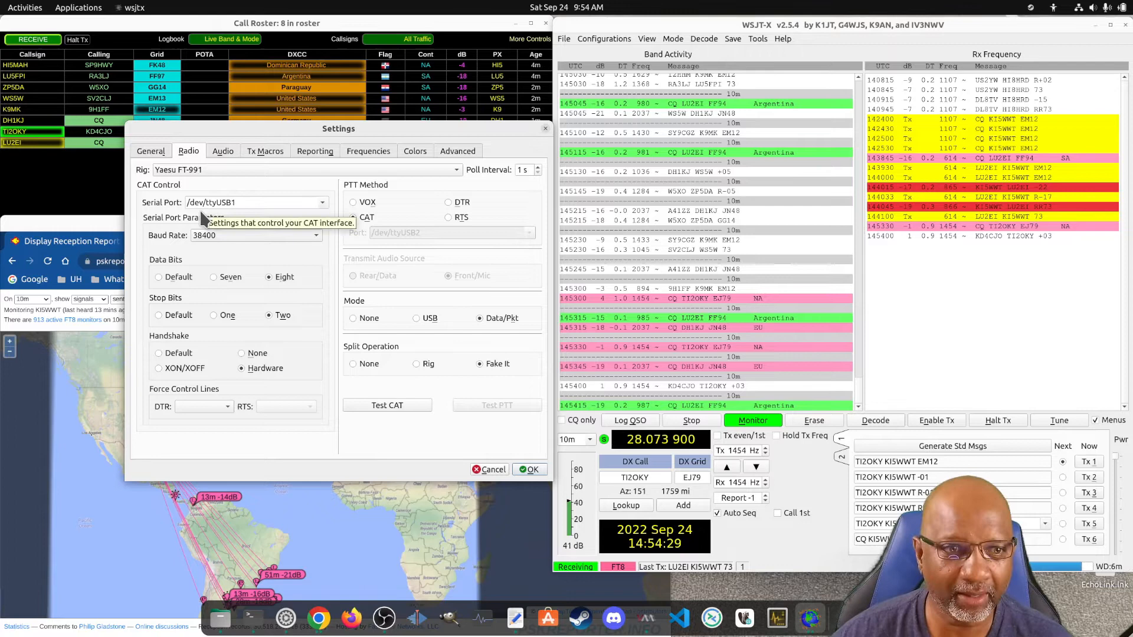
{"action": "mouse_move", "coordinate": [227, 235]}
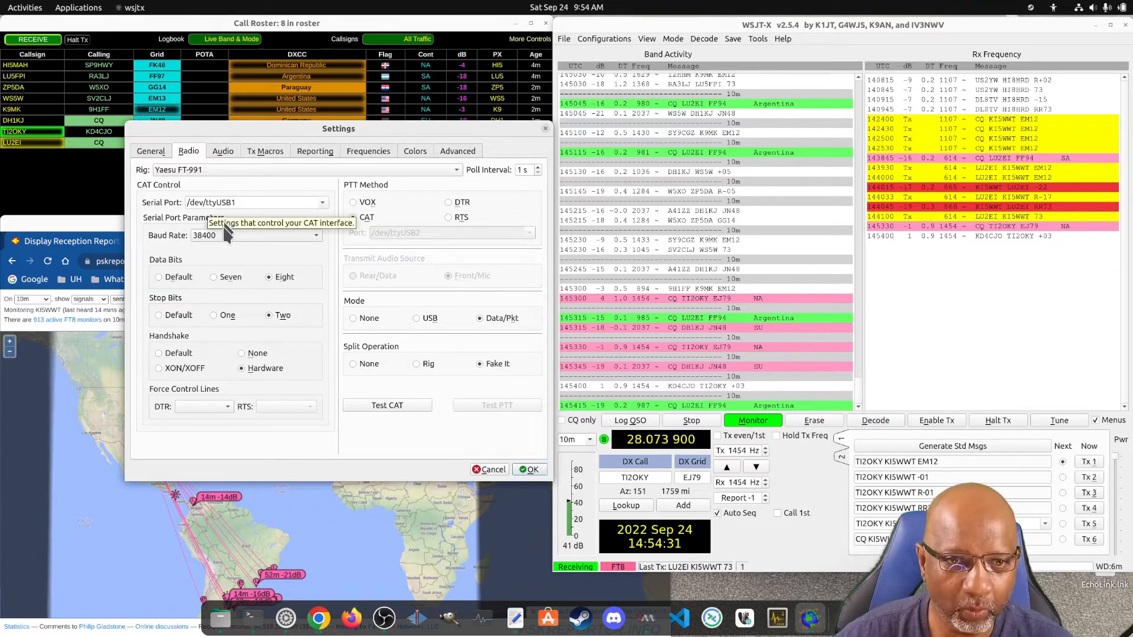
{"action": "mouse_move", "coordinate": [203, 241]}
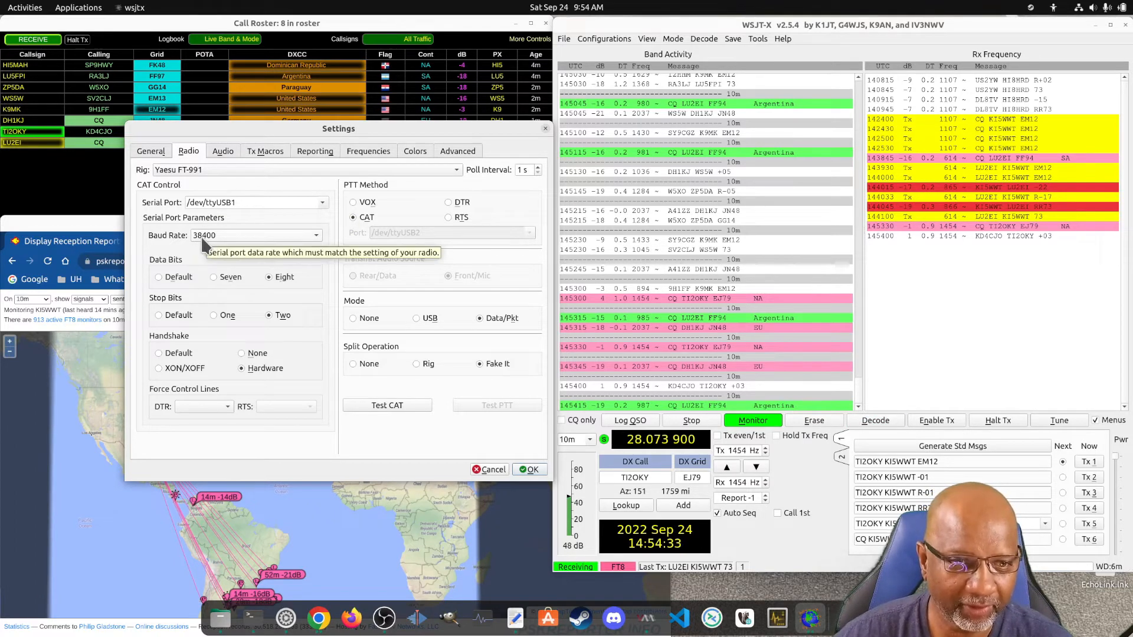
{"action": "mouse_move", "coordinate": [278, 285]}
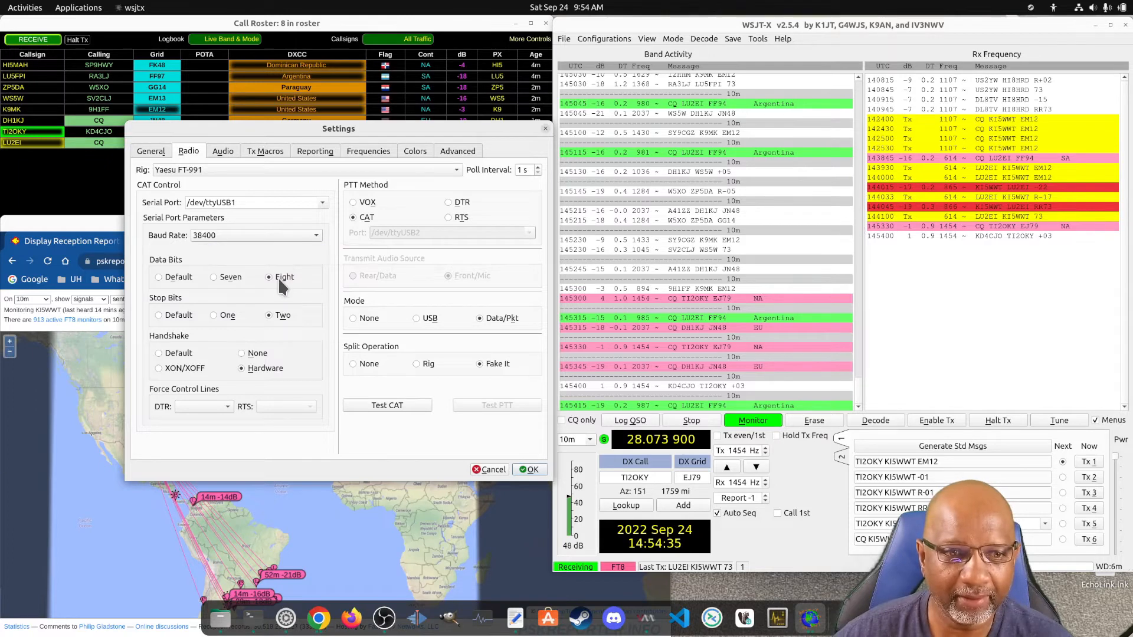
{"action": "mouse_move", "coordinate": [276, 330]}
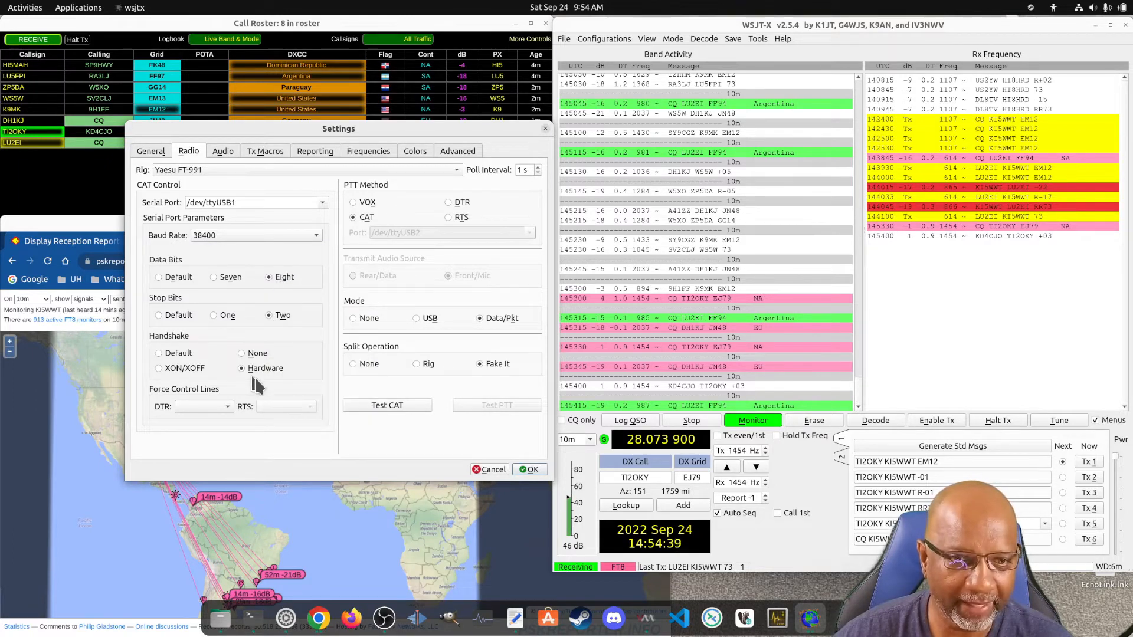
{"action": "mouse_move", "coordinate": [380, 226]}
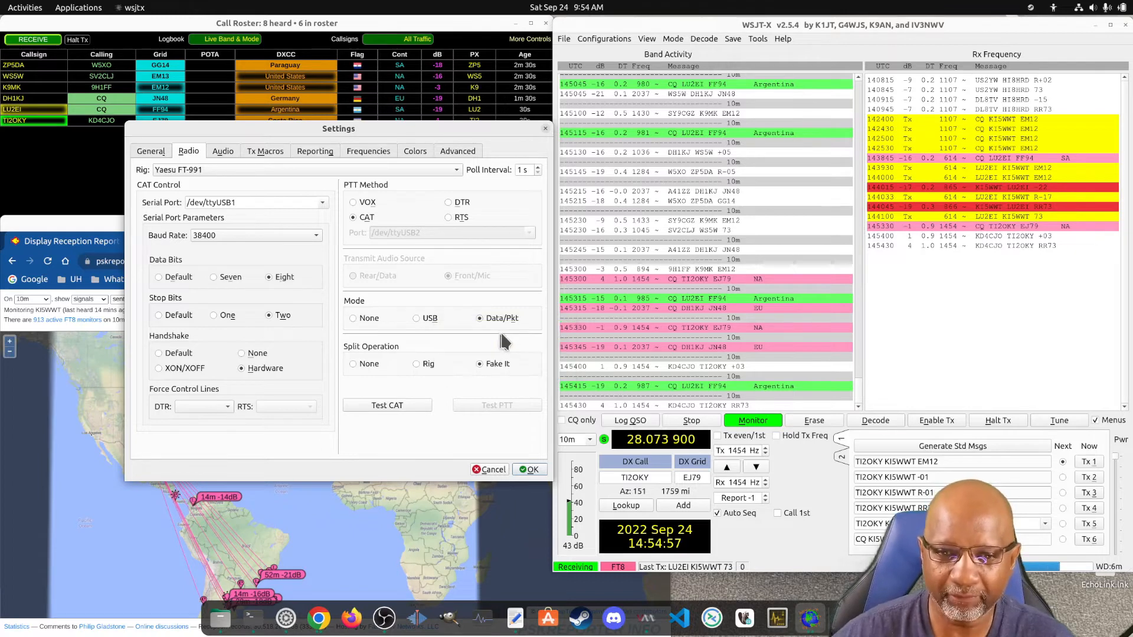
{"action": "mouse_move", "coordinate": [479, 342]}
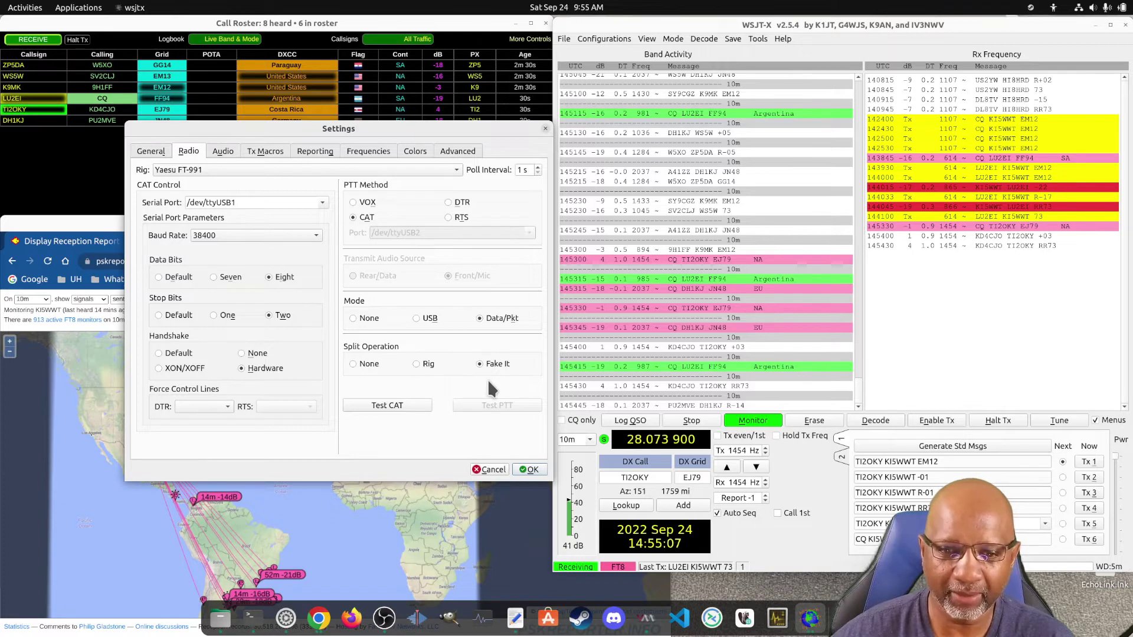
{"action": "mouse_move", "coordinate": [501, 382]}
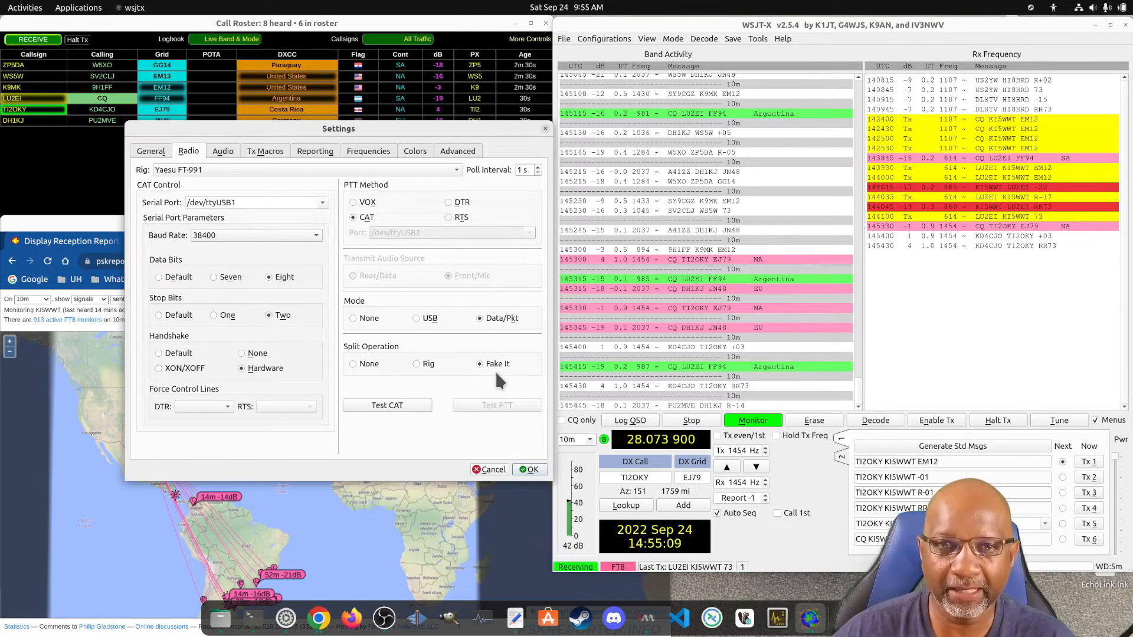
{"action": "mouse_move", "coordinate": [387, 405]}
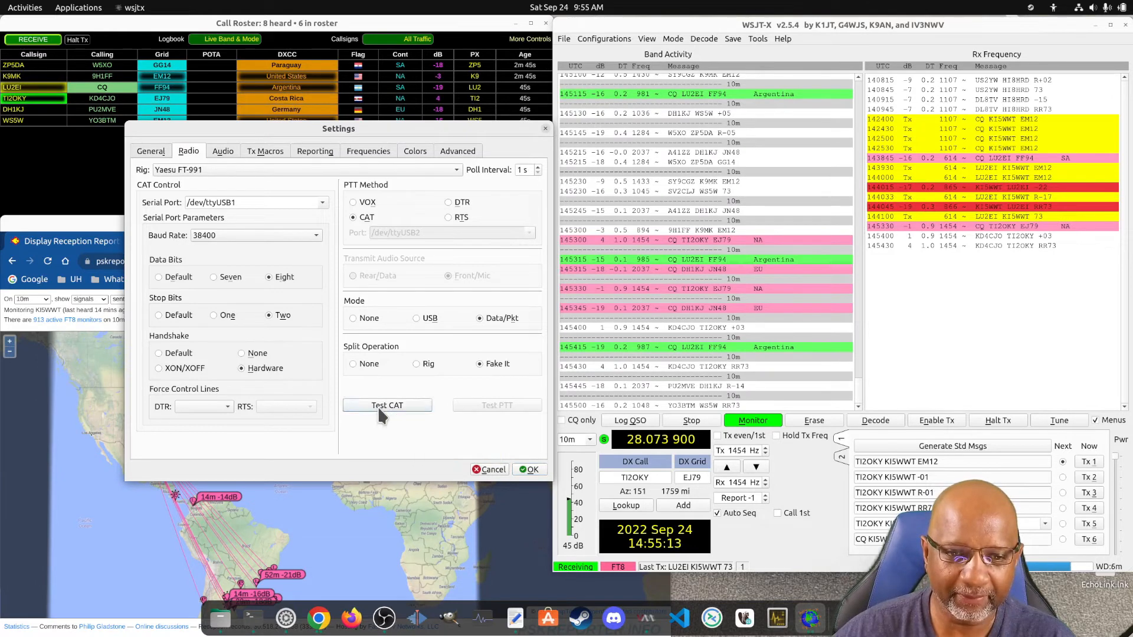
Run Test CAT on the Radio tab to confirm rig control of the FT-991.
{"action": "left_click", "coordinate": [387, 406]}
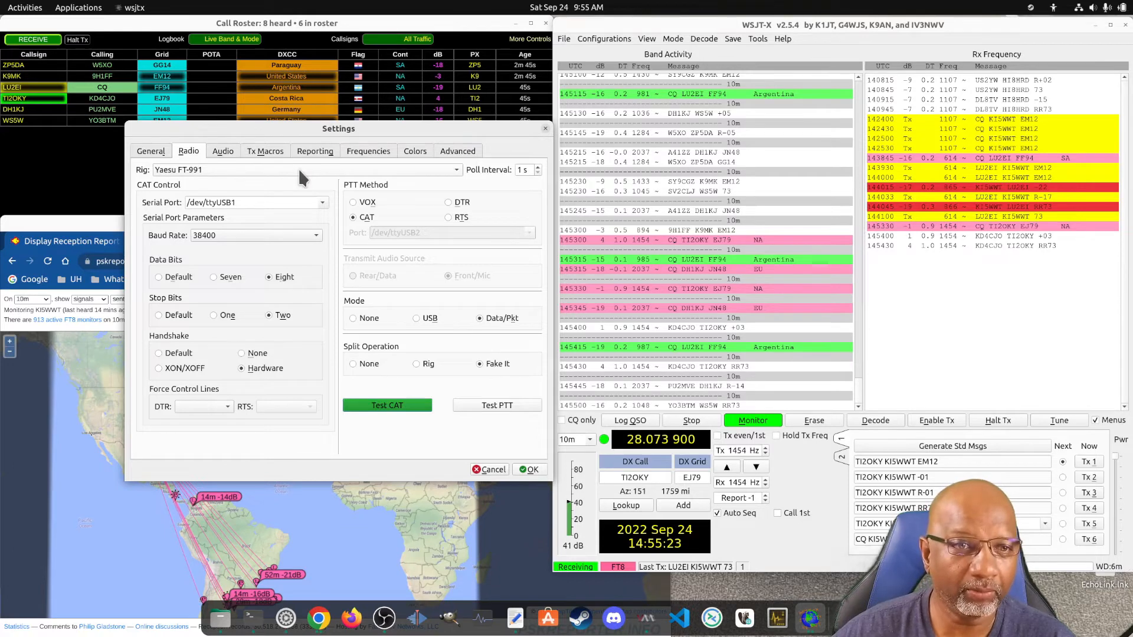
On the Reporting tab, leave Enable PSK Reporter Spotting checked after toggling it.
{"action": "left_click", "coordinate": [314, 151]}
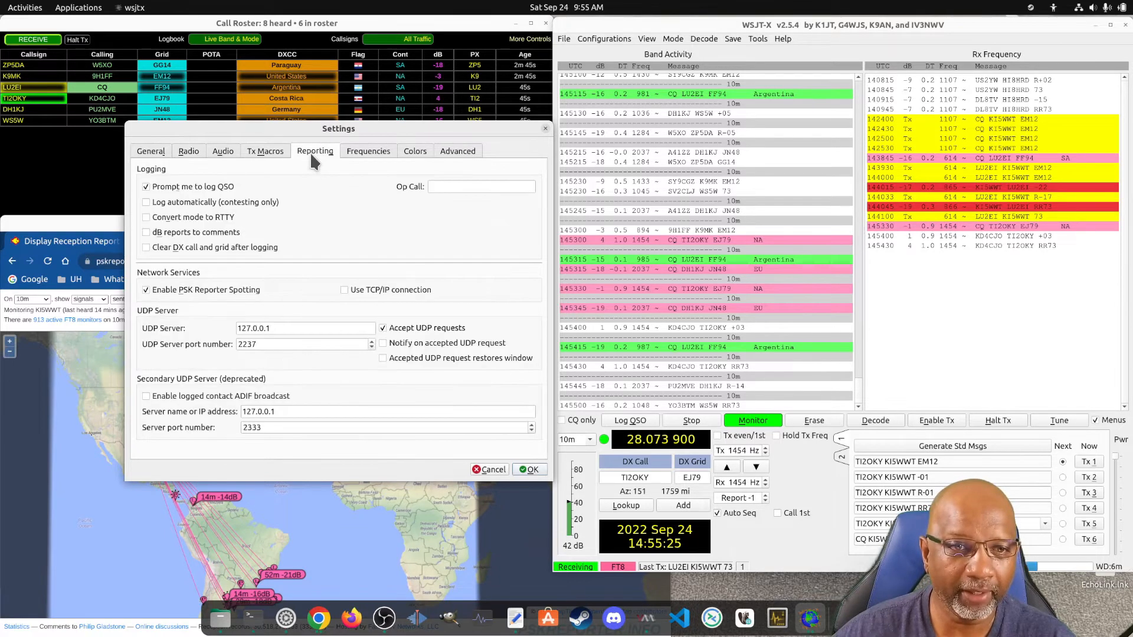
{"action": "left_click", "coordinate": [147, 290]}
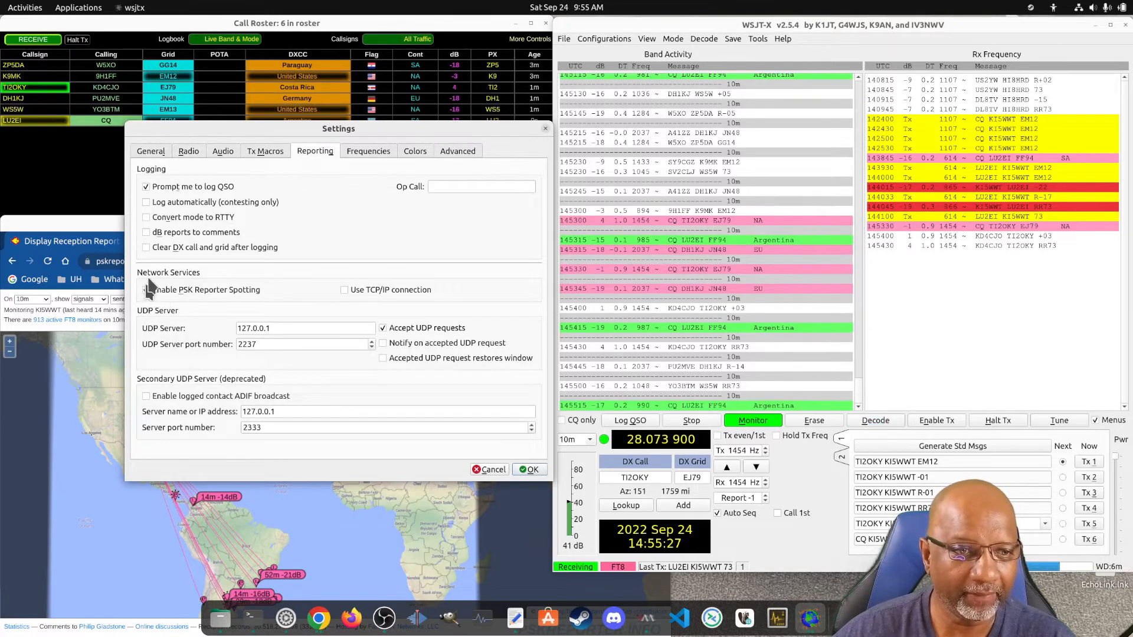
{"action": "left_click", "coordinate": [147, 290]}
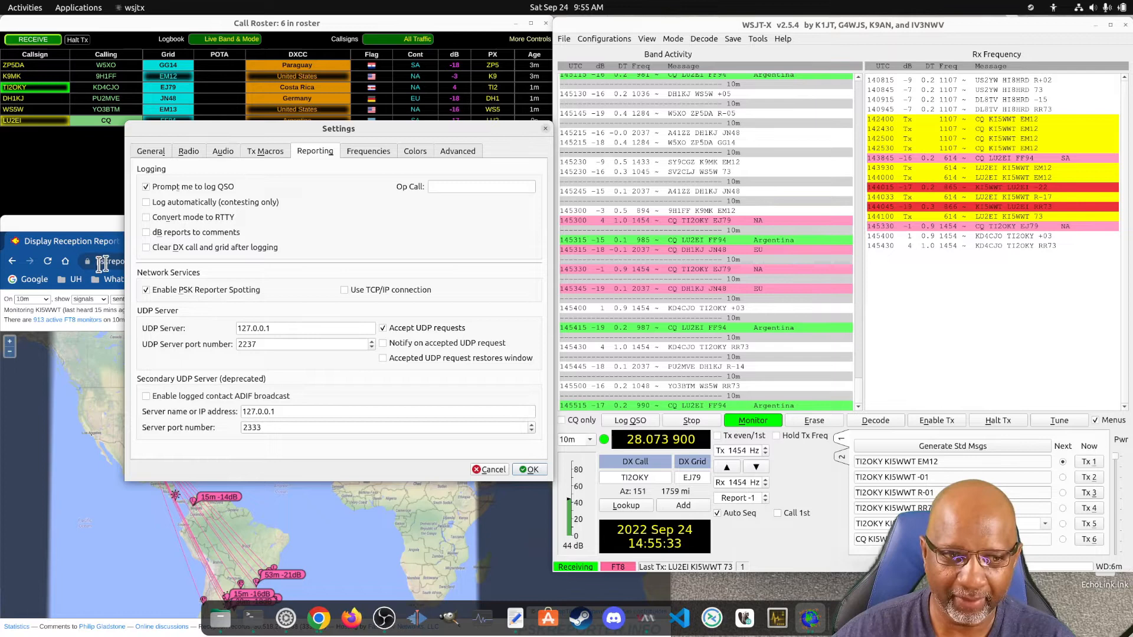
{"action": "mouse_move", "coordinate": [268, 307]}
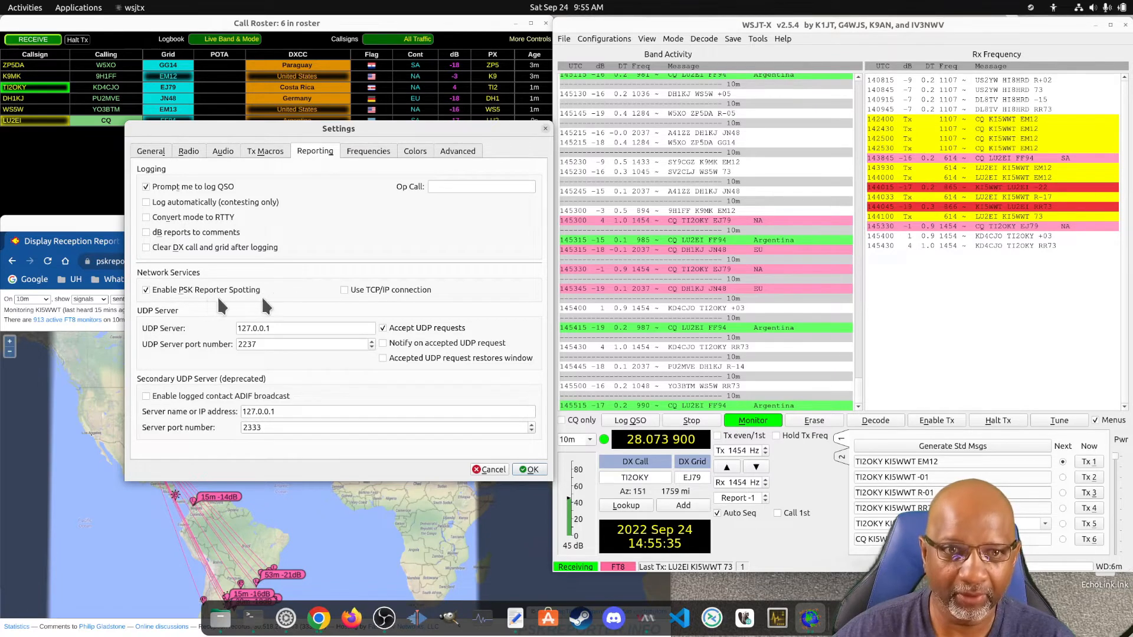
{"action": "mouse_move", "coordinate": [301, 283]}
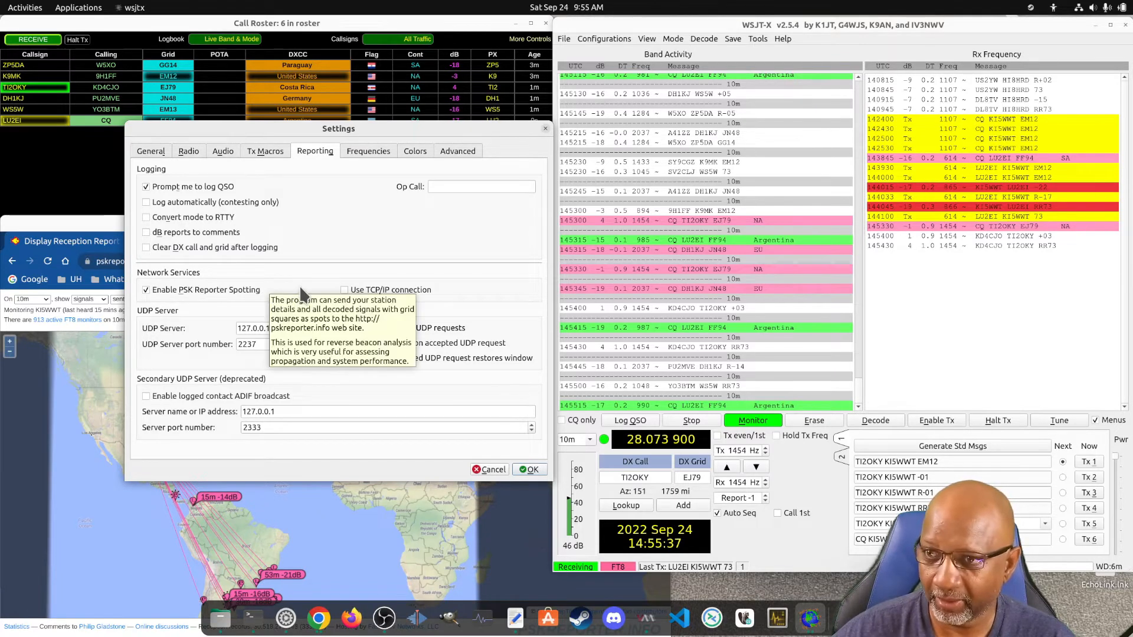
On the Colors tab, choose a highlight colour for My Call in message.
{"action": "left_click", "coordinate": [415, 151]}
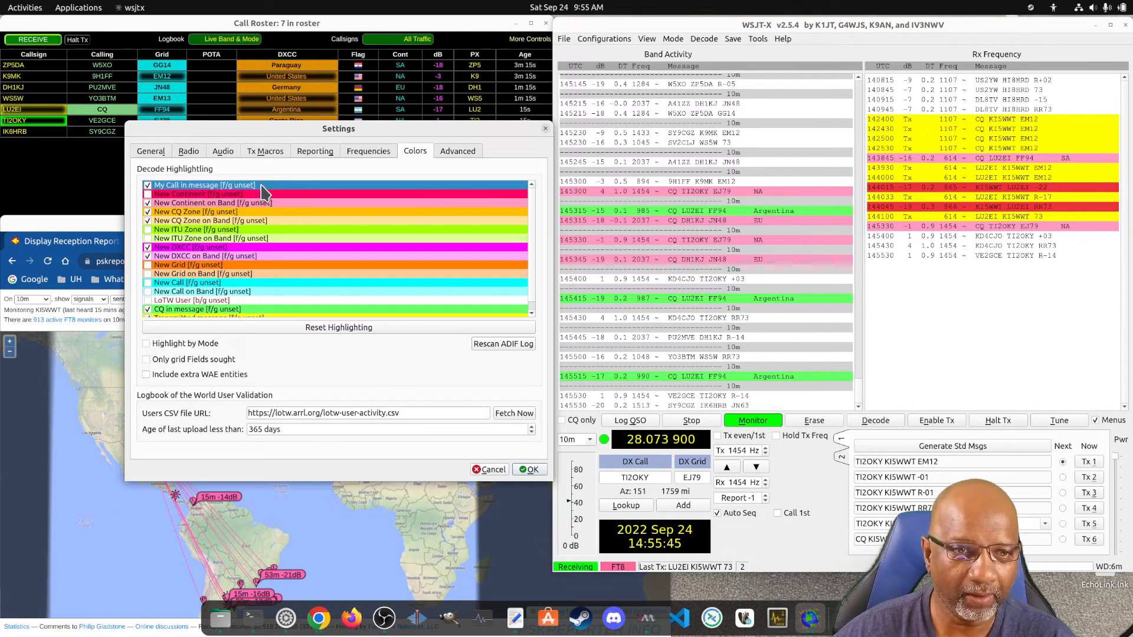
{"action": "right_click", "coordinate": [203, 184]}
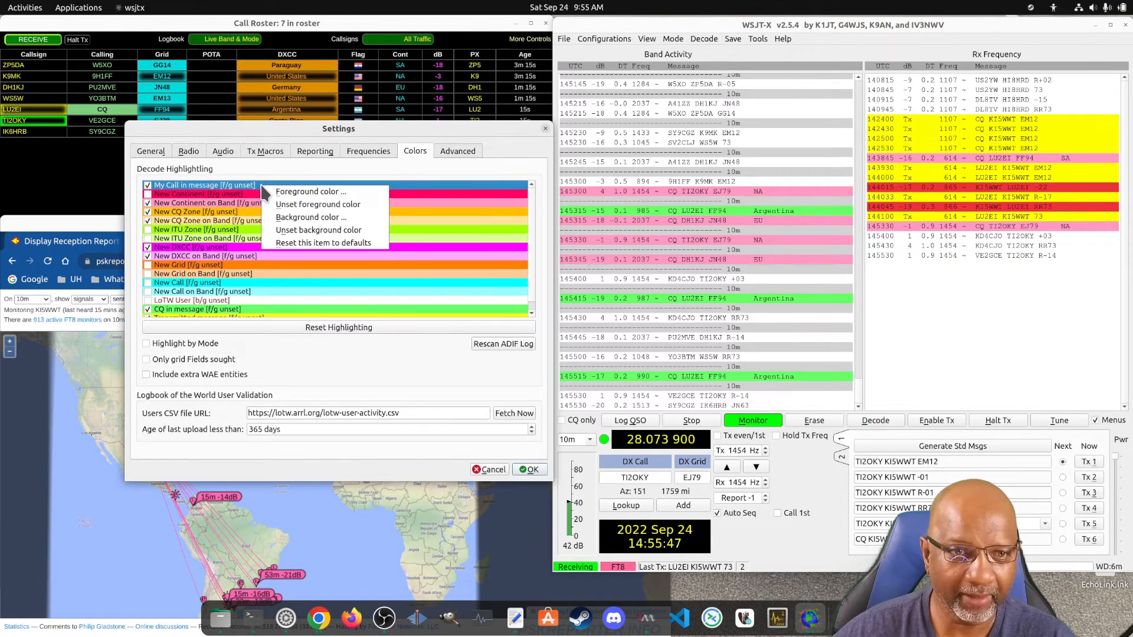
{"action": "left_click", "coordinate": [311, 218]}
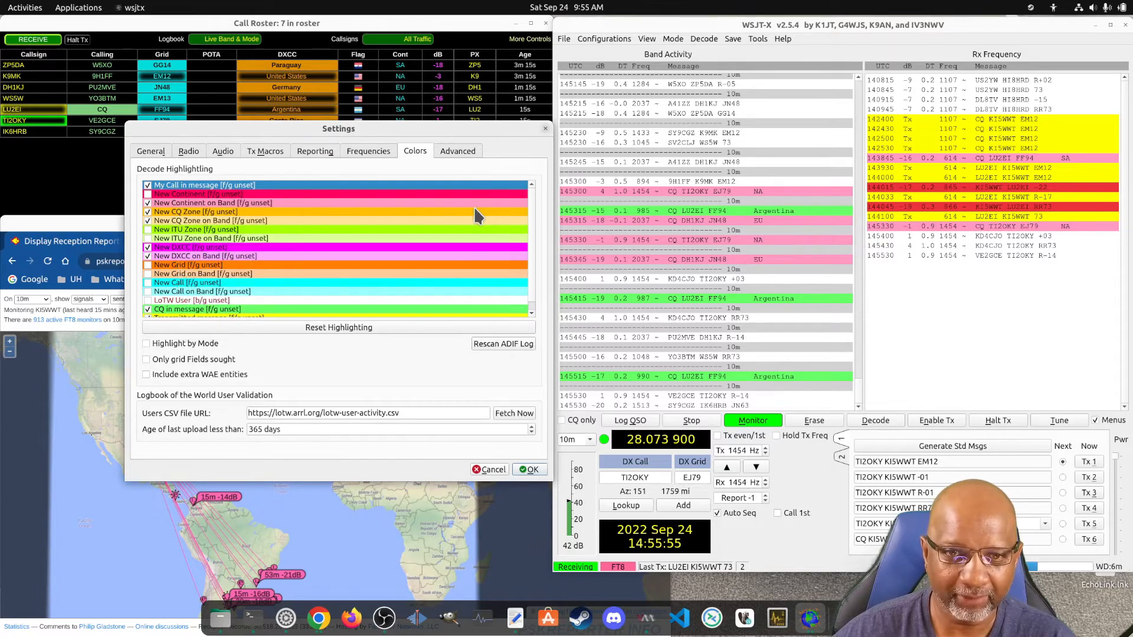
{"action": "mouse_move", "coordinate": [474, 213]}
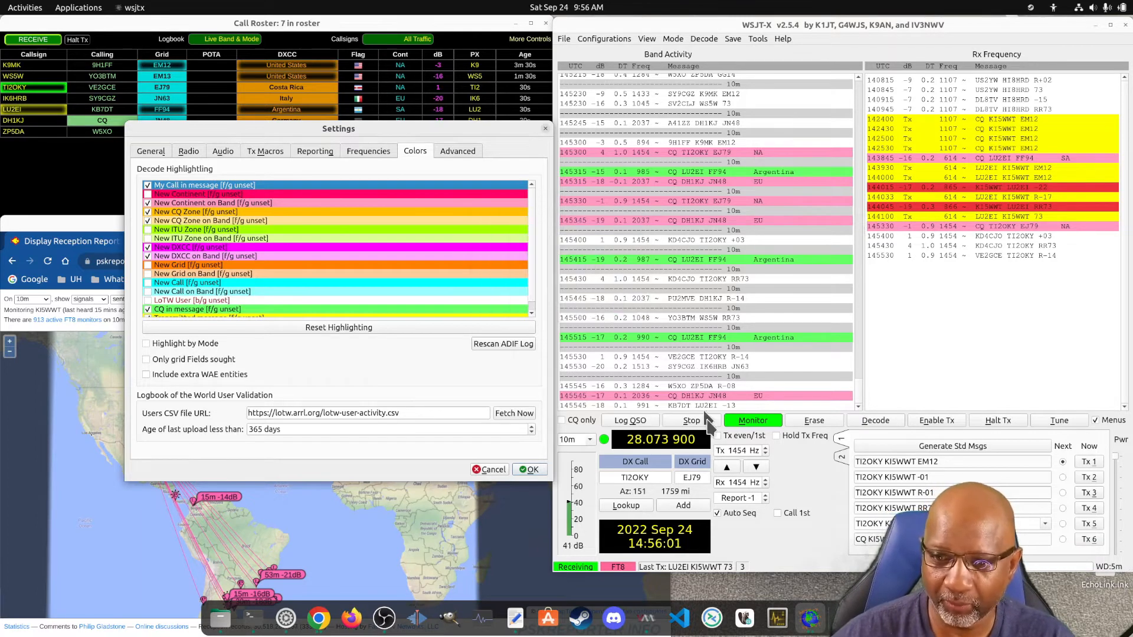
{"action": "mouse_move", "coordinate": [701, 405]}
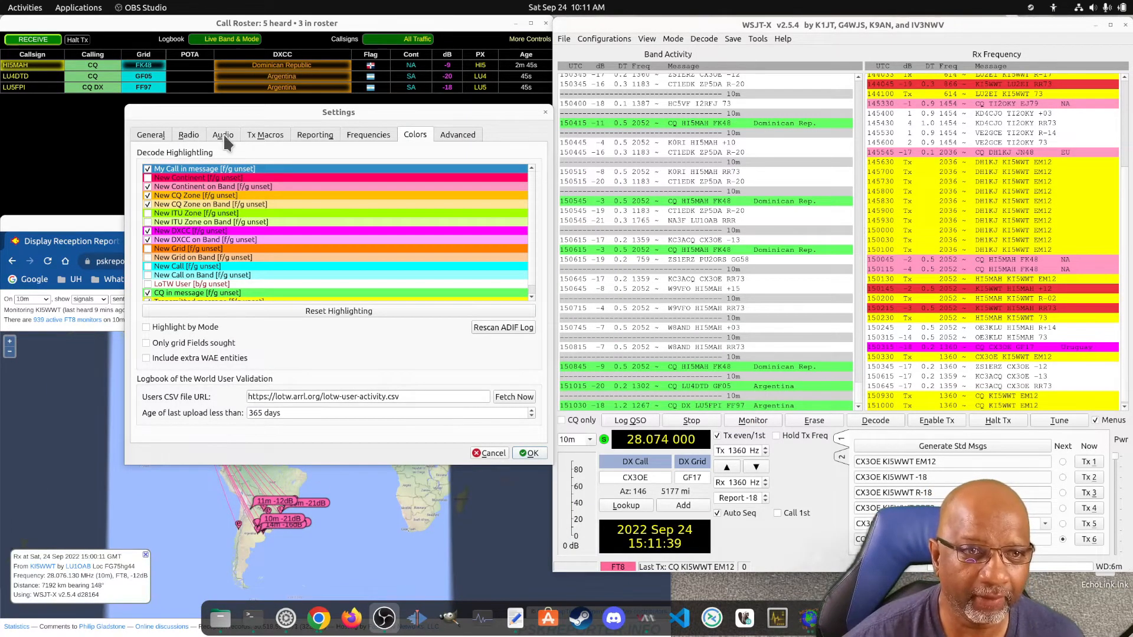
Show the Audio tab with USB Audio CODEC as soundcard input and output.
{"action": "left_click", "coordinate": [221, 135]}
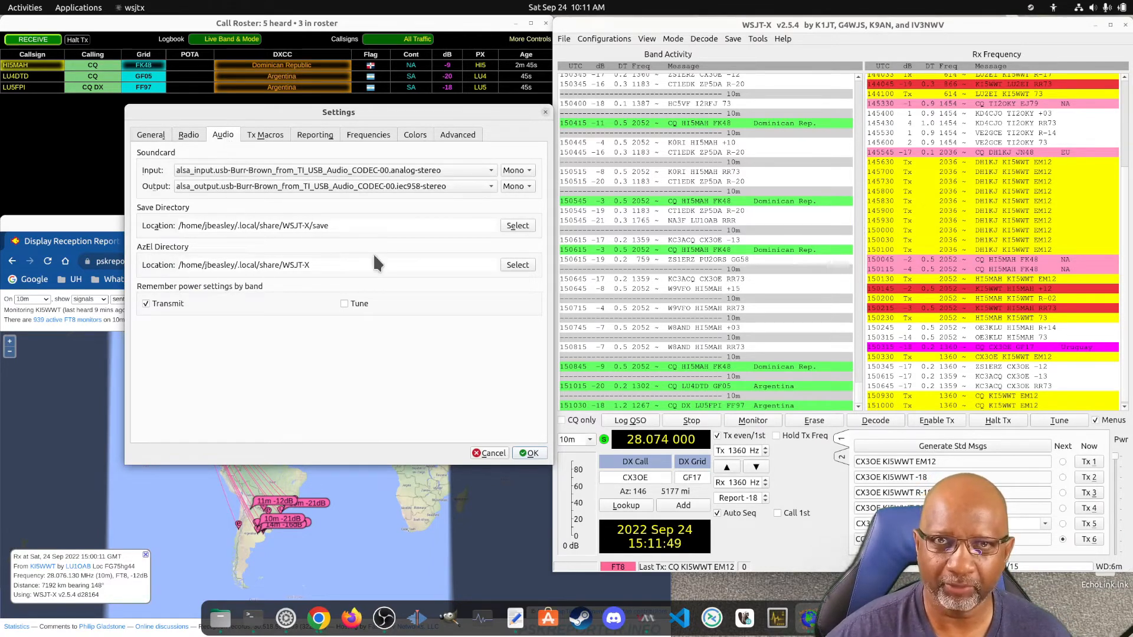
{"action": "mouse_move", "coordinate": [408, 194]}
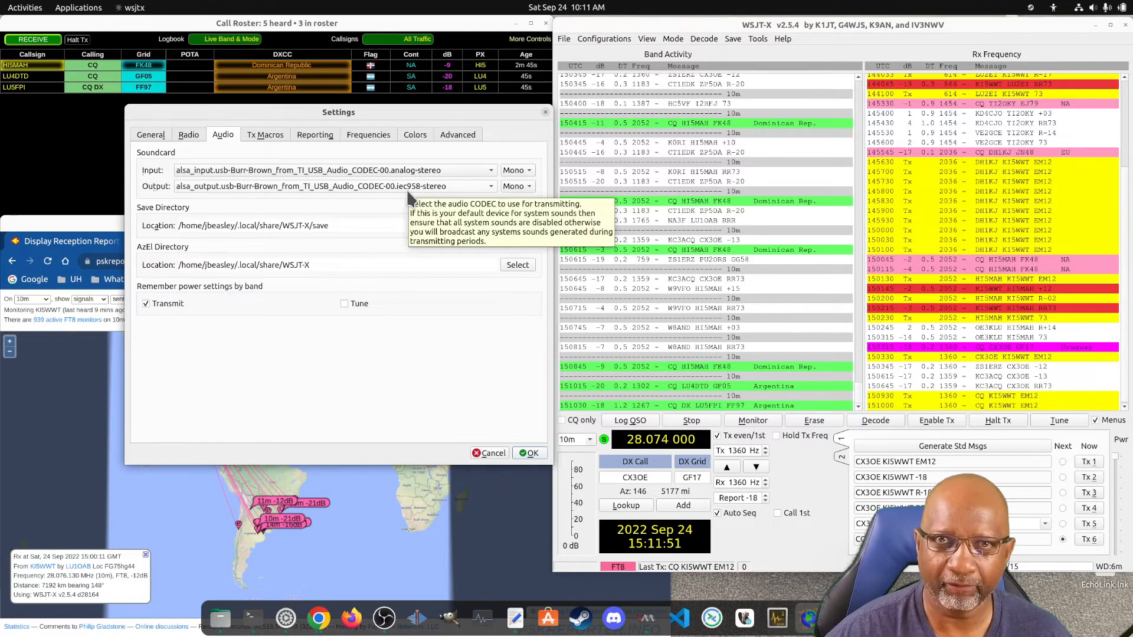
{"action": "mouse_move", "coordinate": [401, 430]}
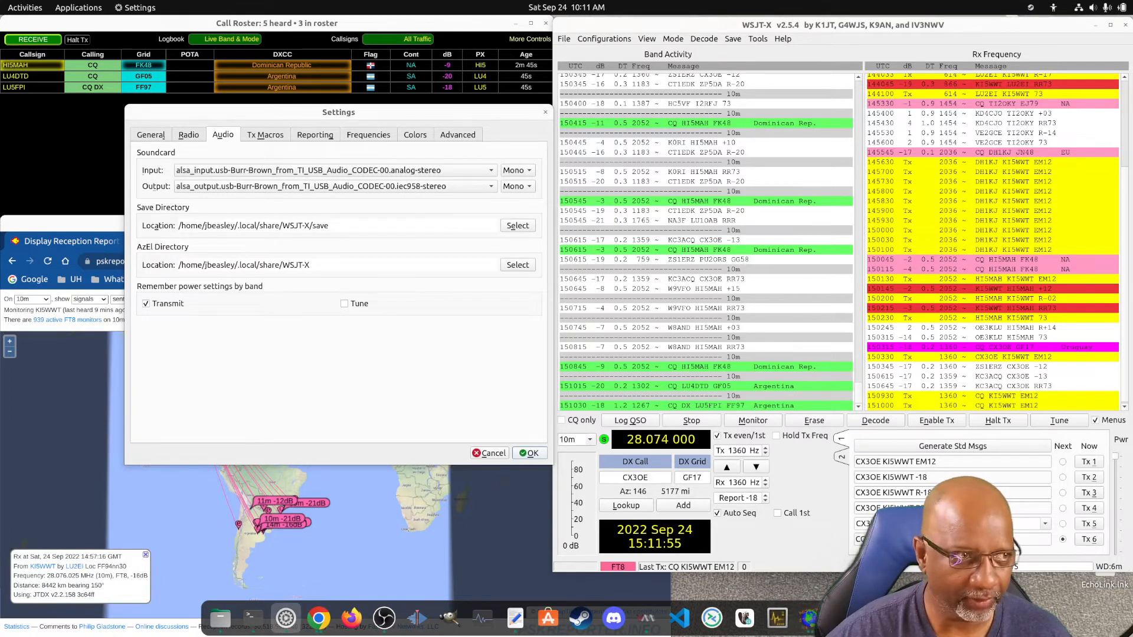
In GNOME Sound settings, set output to Speakers - Audio Adapter (Unitek) and pick an input device.
{"action": "left_click", "coordinate": [284, 617]}
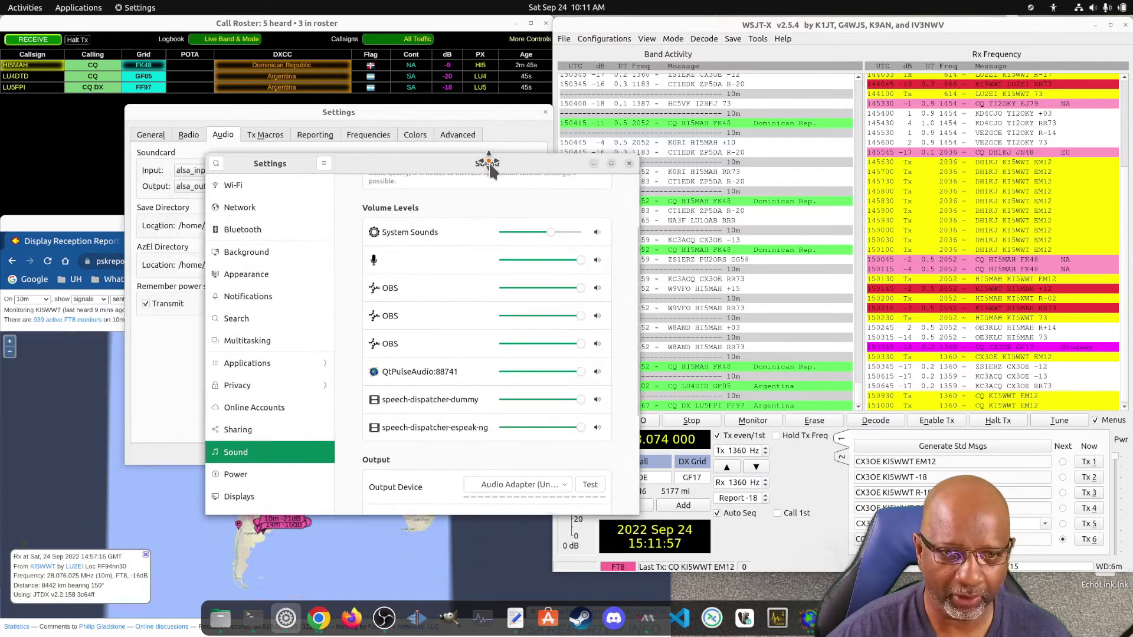
{"action": "scroll", "scroll_direction": "down", "scroll_amount": 3}
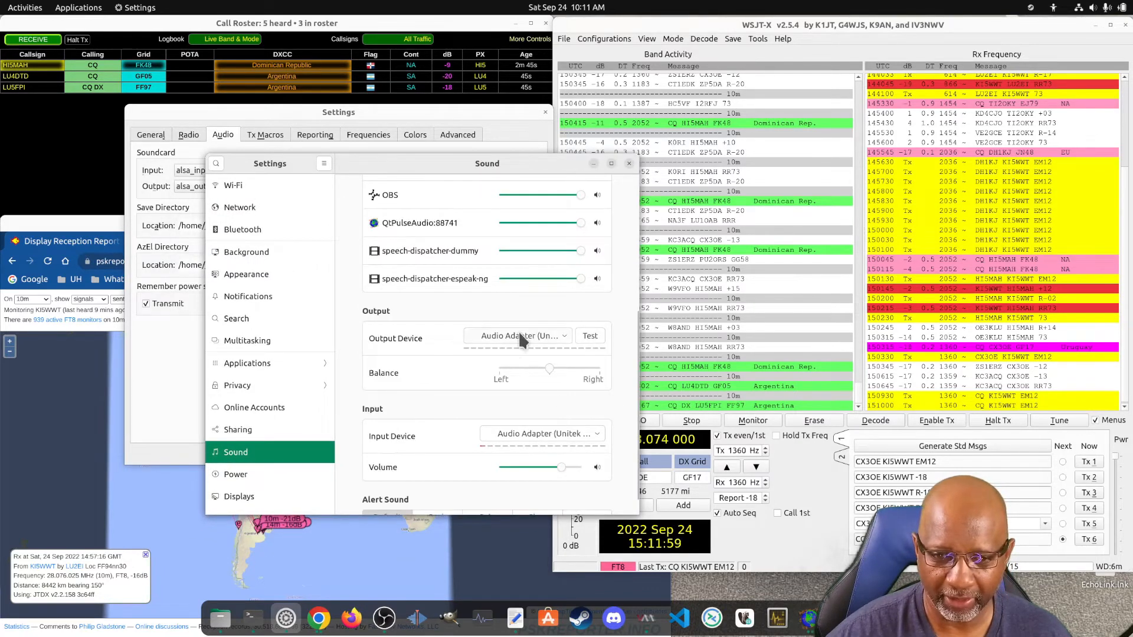
{"action": "left_click", "coordinate": [516, 335]}
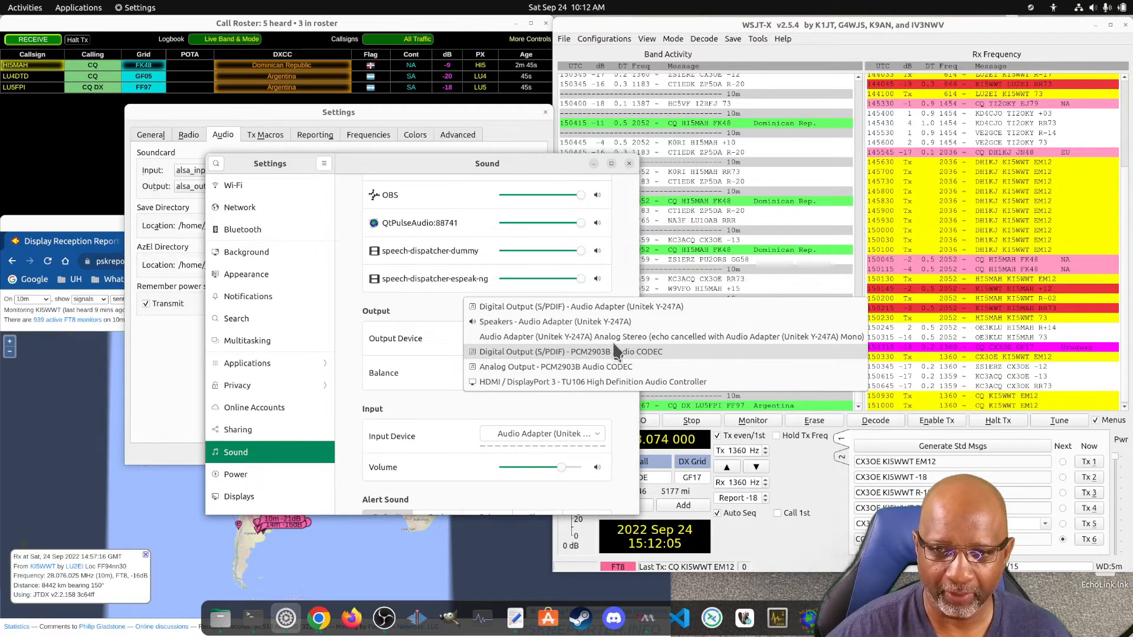
{"action": "left_click", "coordinate": [545, 321]}
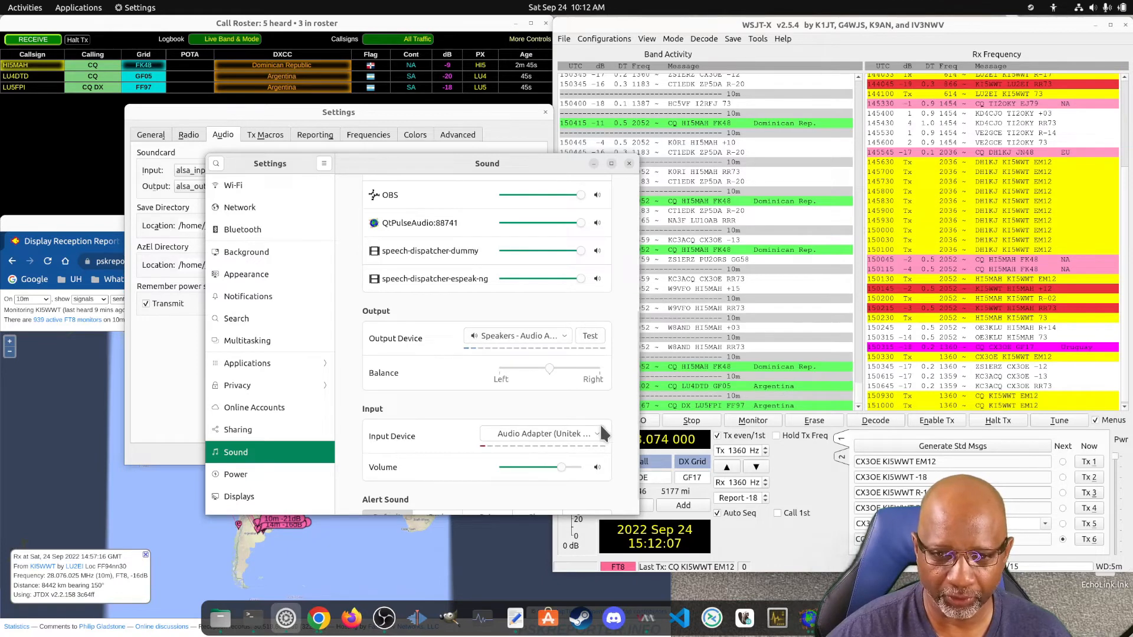
{"action": "left_click", "coordinate": [542, 434]}
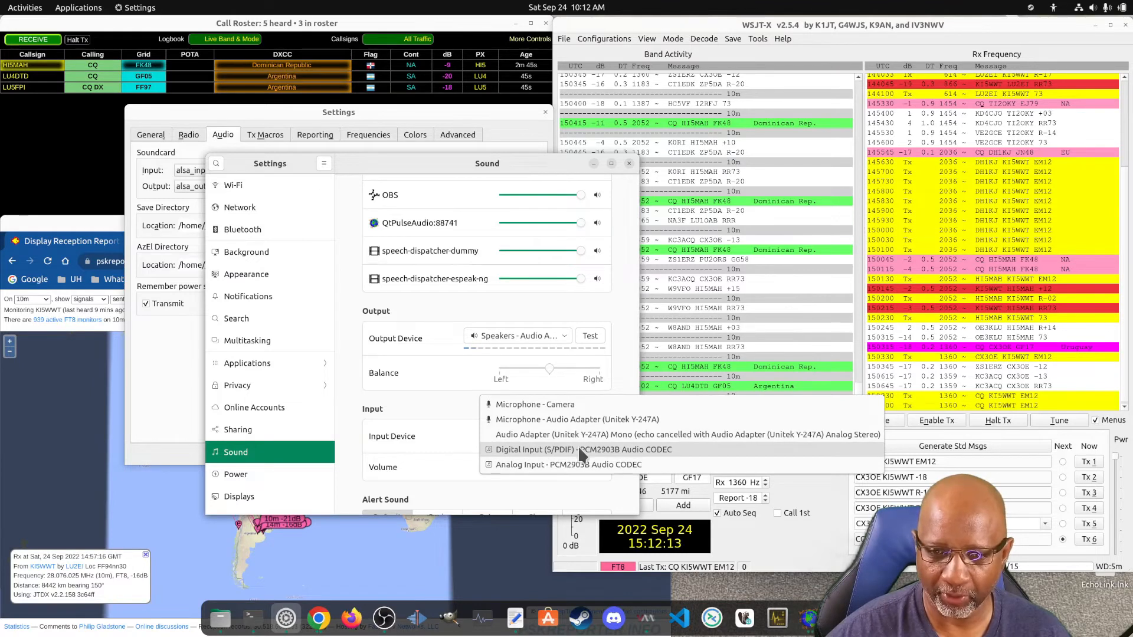
{"action": "left_click", "coordinate": [578, 434]}
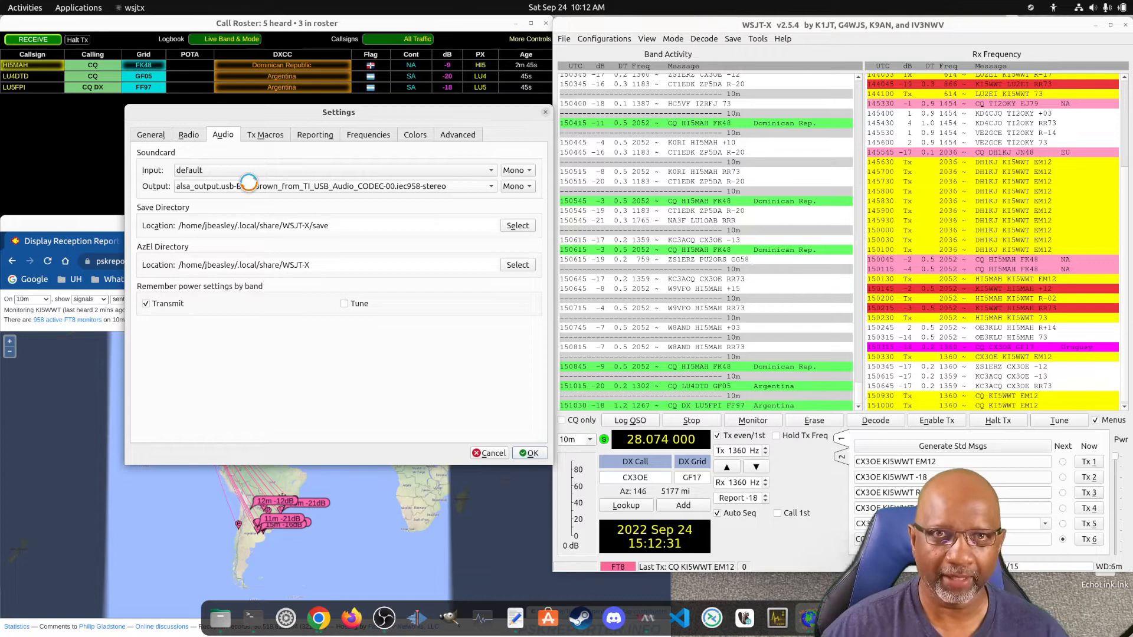
Select Burr-Brown analog-stereo as soundcard input and Burr-Brown iec958-stereo as output.
{"action": "left_click", "coordinate": [488, 186]}
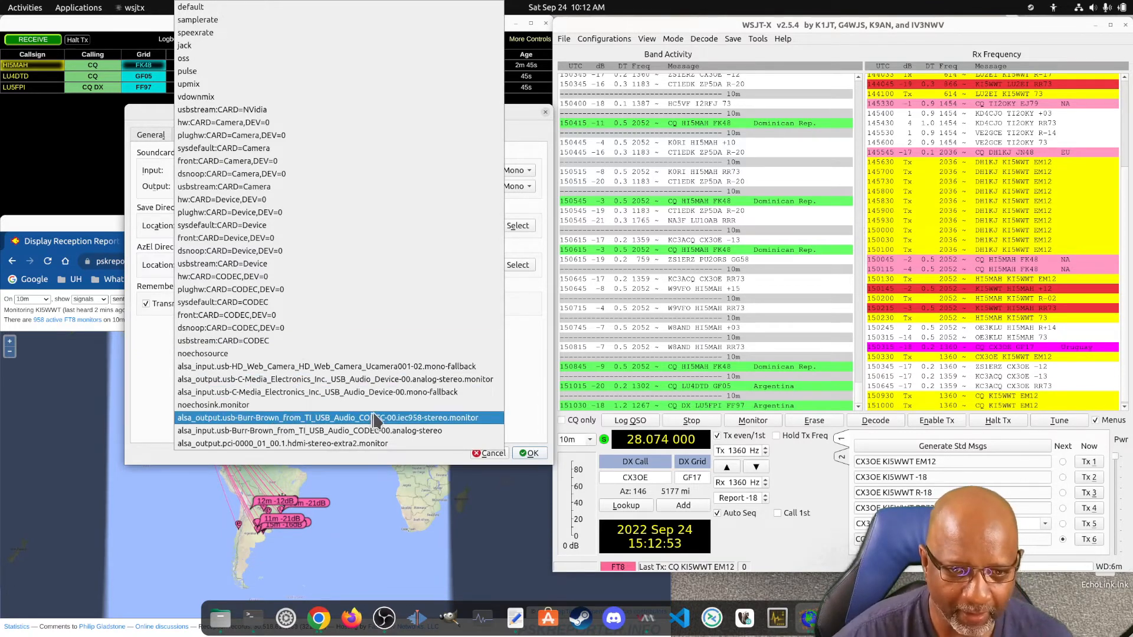
{"action": "mouse_move", "coordinate": [461, 428]}
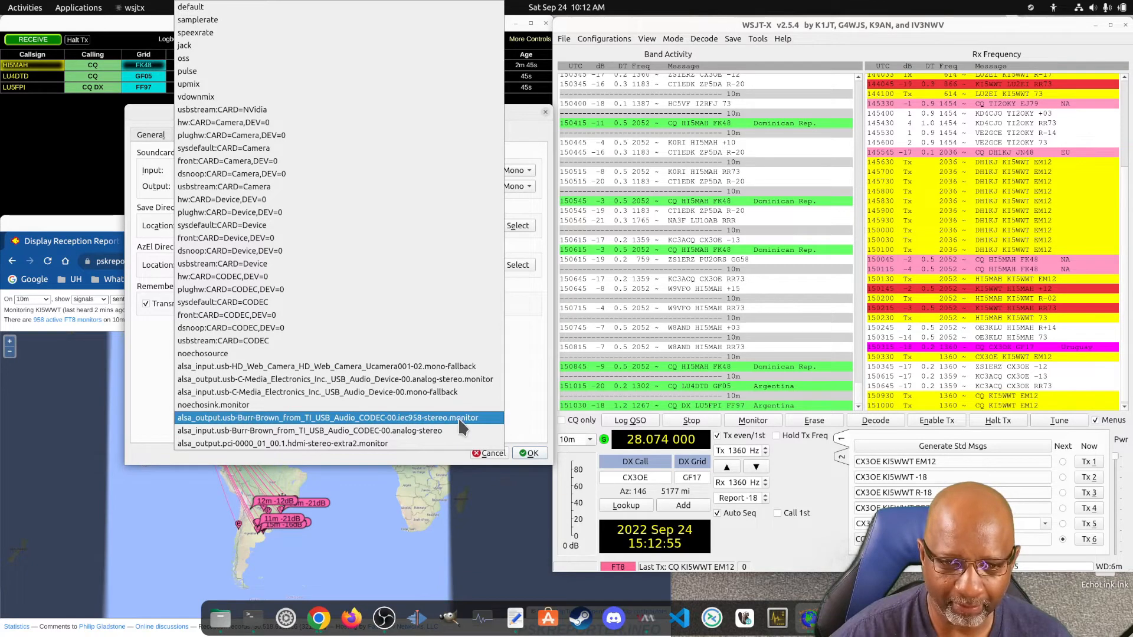
{"action": "left_click", "coordinate": [309, 430]}
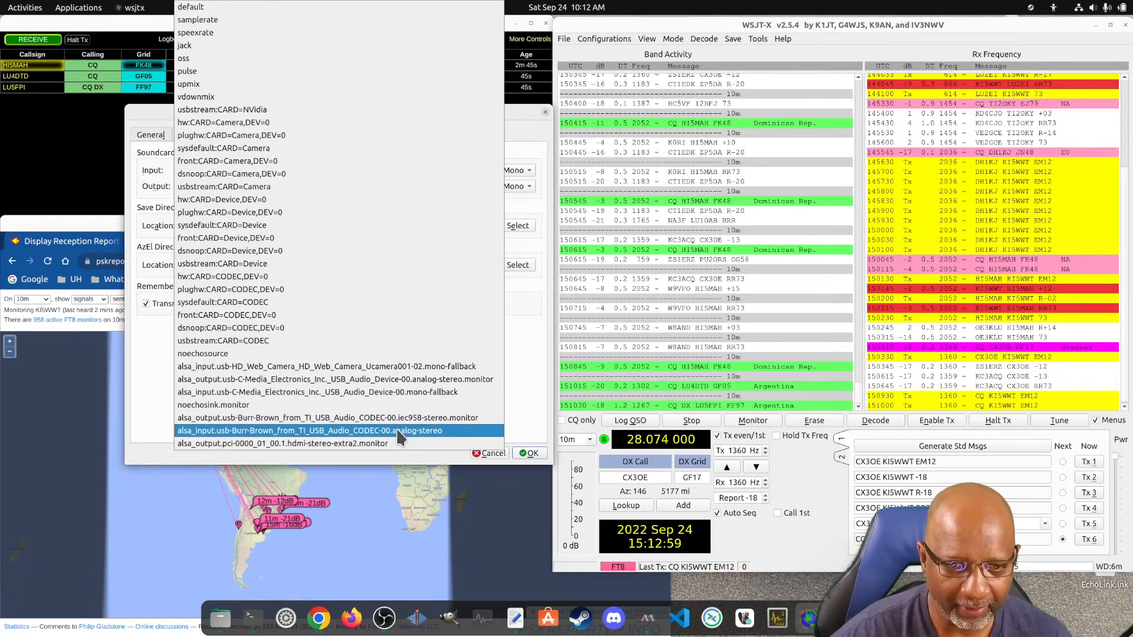
{"action": "left_click", "coordinate": [309, 430]}
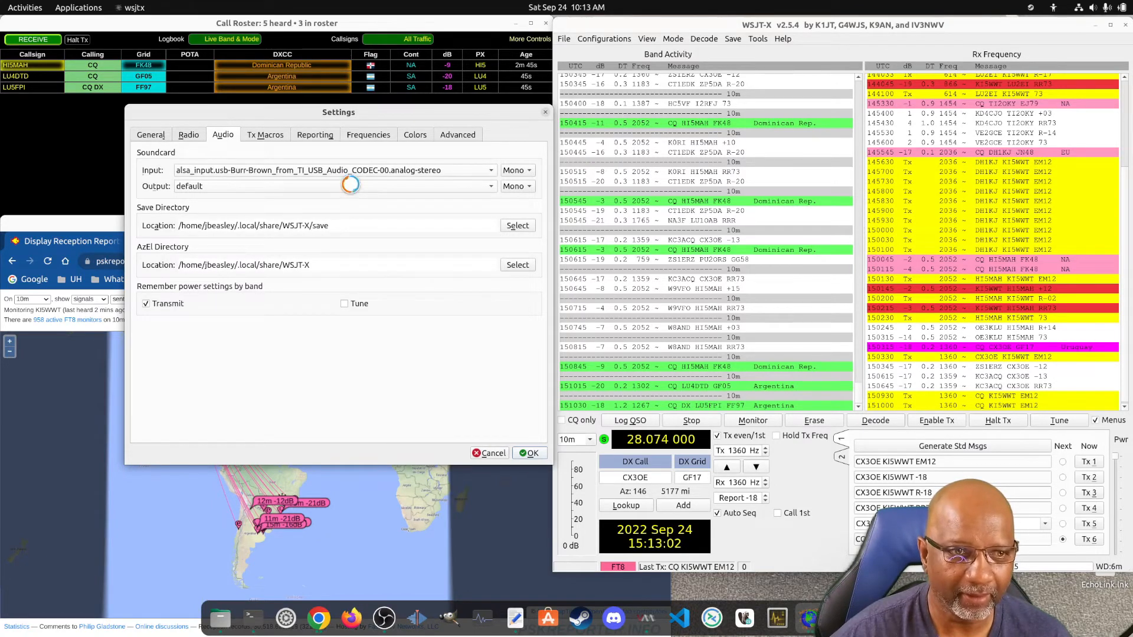
{"action": "left_click", "coordinate": [489, 170]}
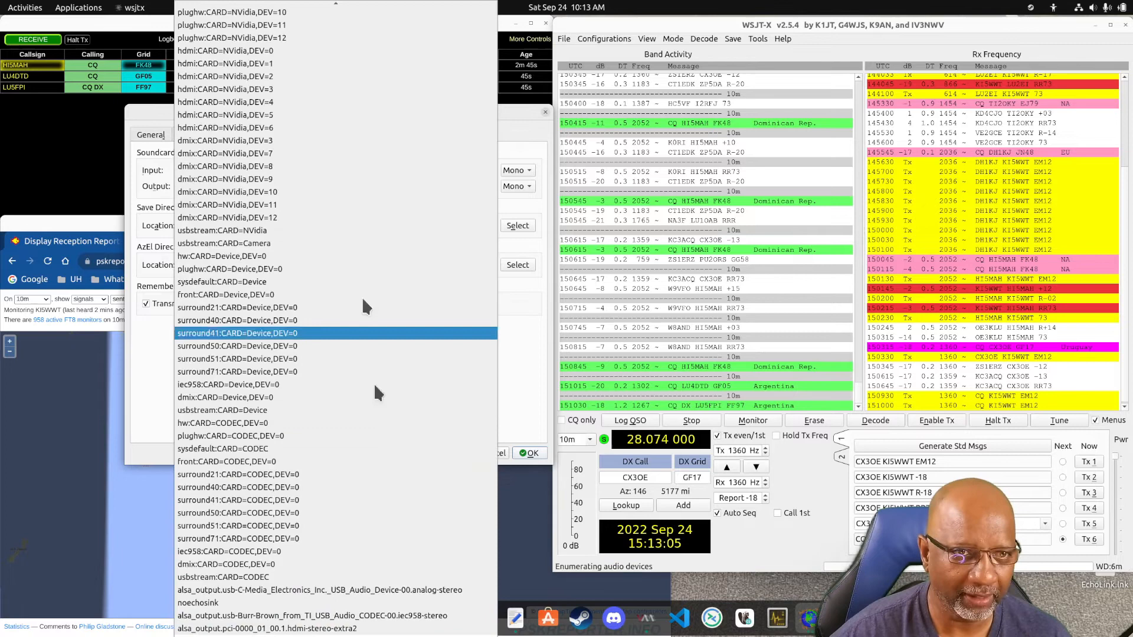
{"action": "left_click", "coordinate": [314, 616]}
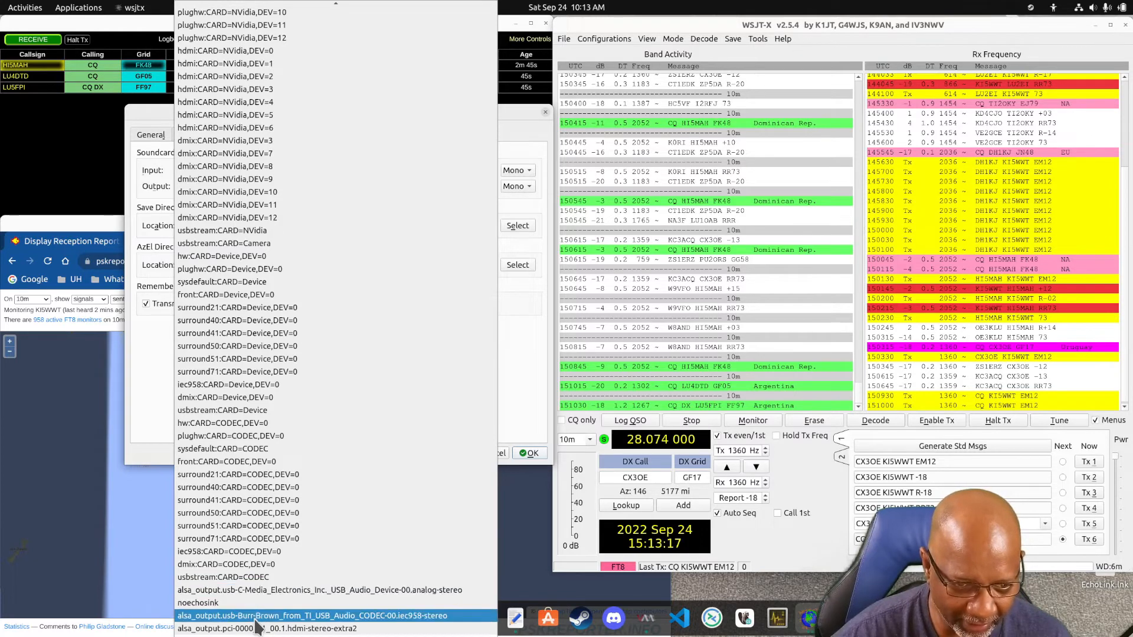
{"action": "left_click", "coordinate": [310, 616]}
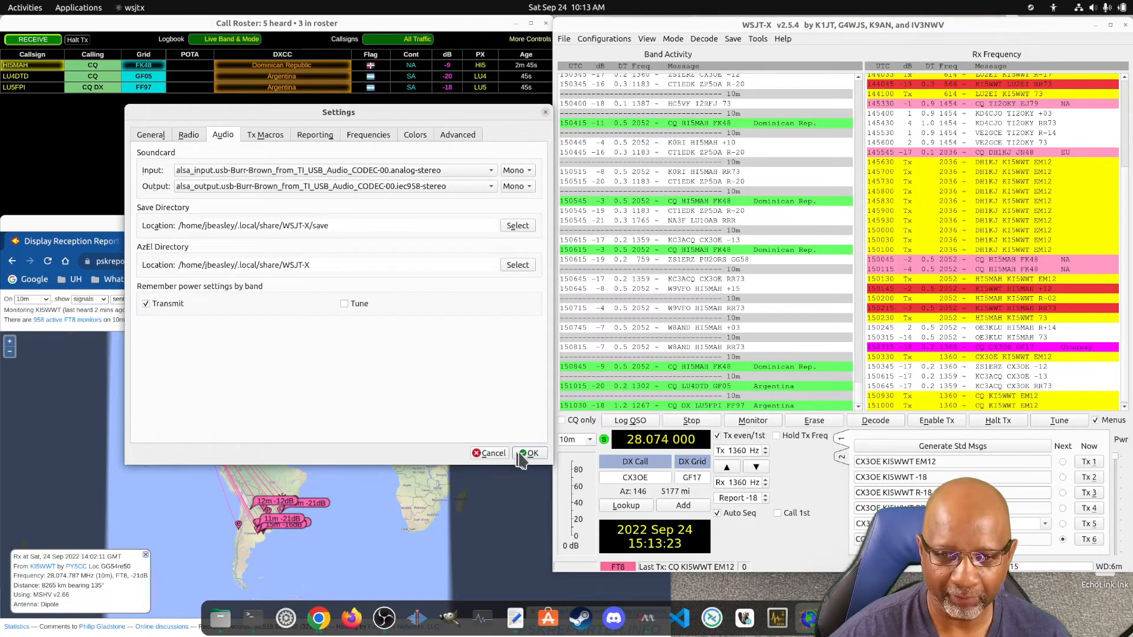
{"action": "left_click", "coordinate": [531, 453]}
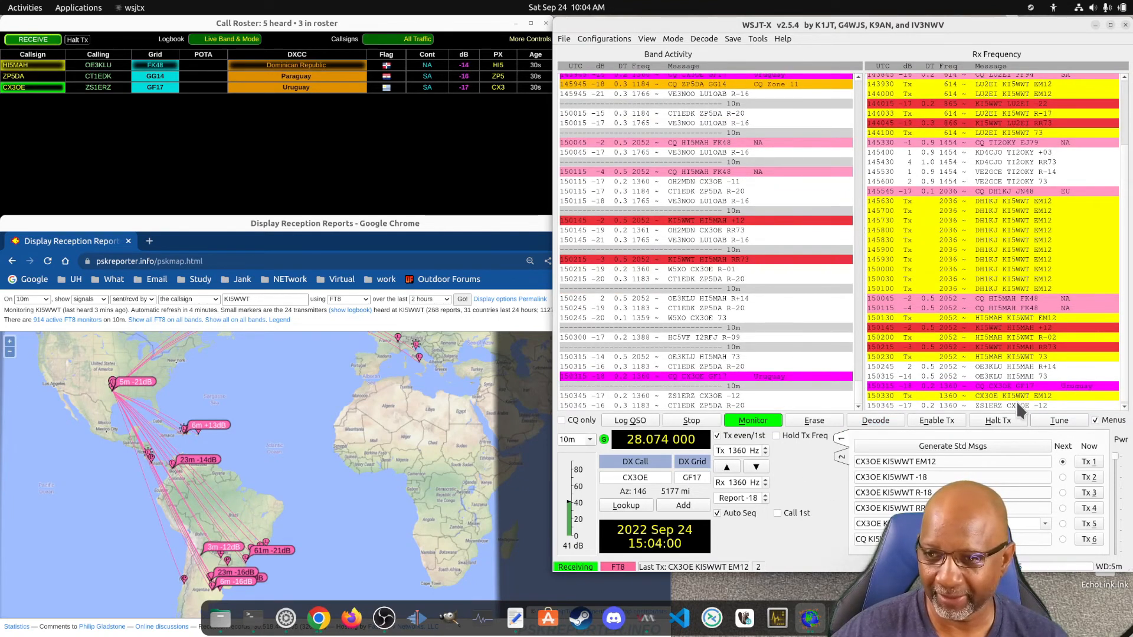
{"action": "mouse_move", "coordinate": [682, 378]}
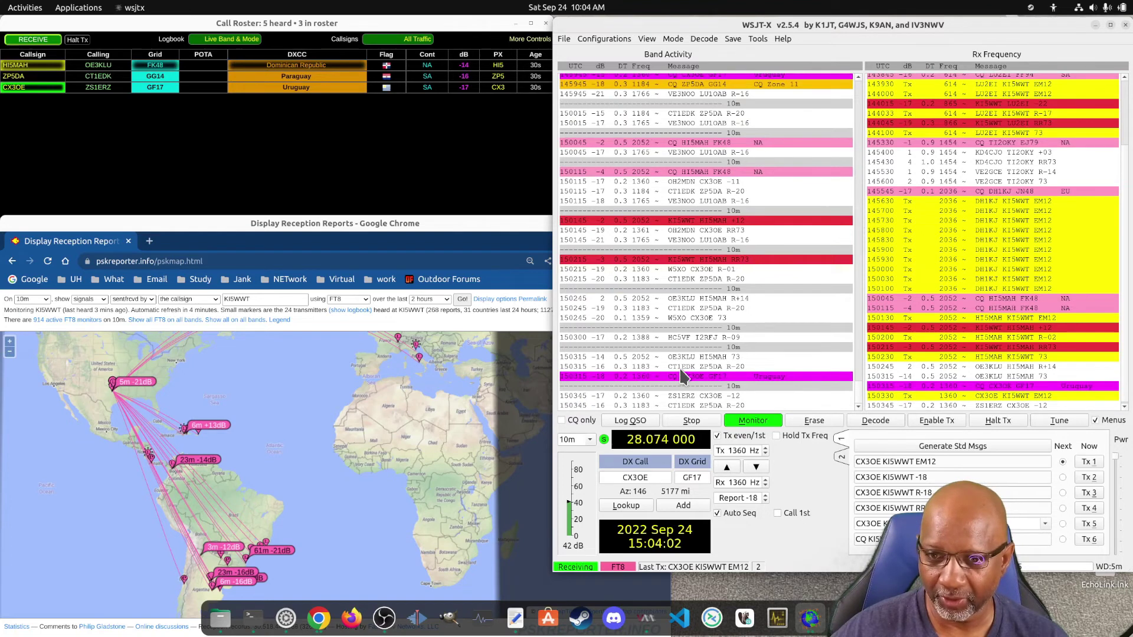
{"action": "mouse_move", "coordinate": [696, 387]}
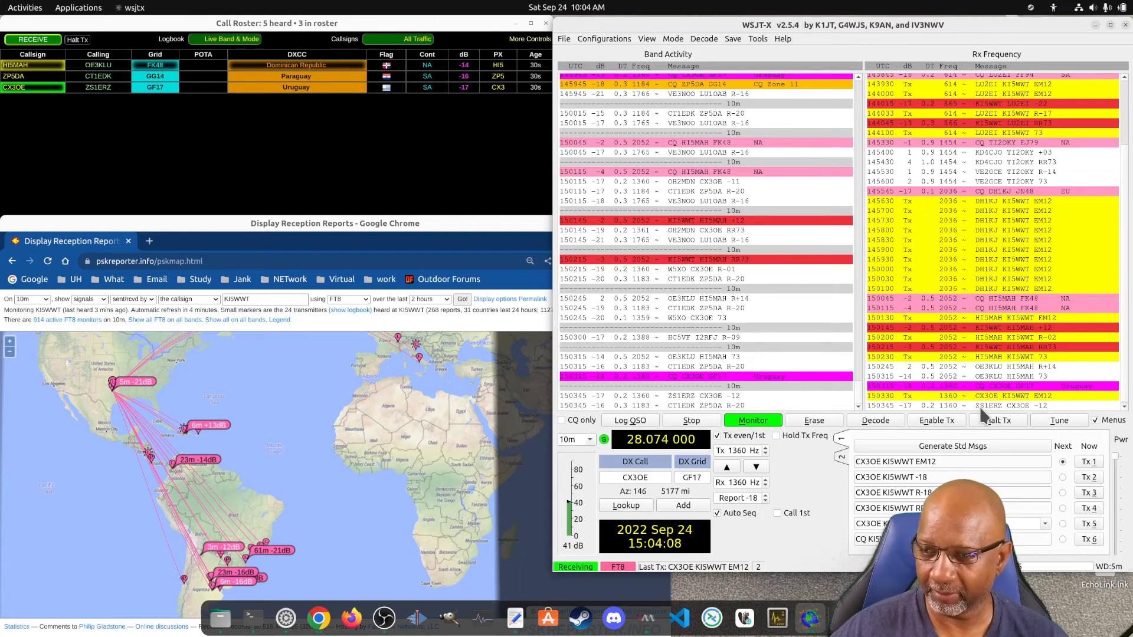
{"action": "mouse_move", "coordinate": [1010, 411]}
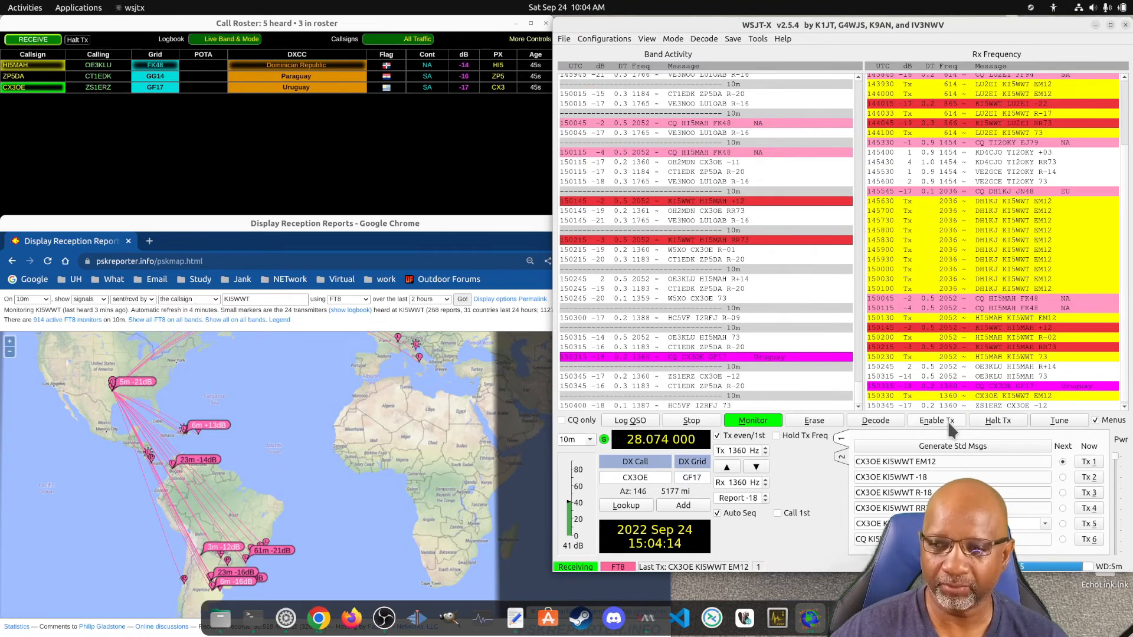
{"action": "mouse_move", "coordinate": [753, 420]}
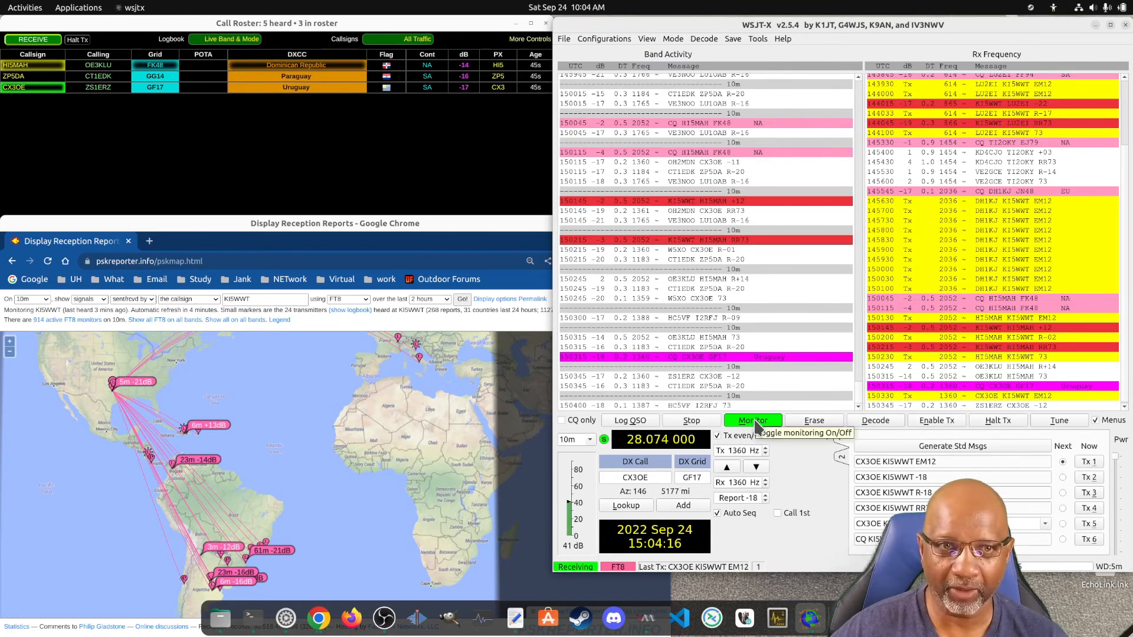